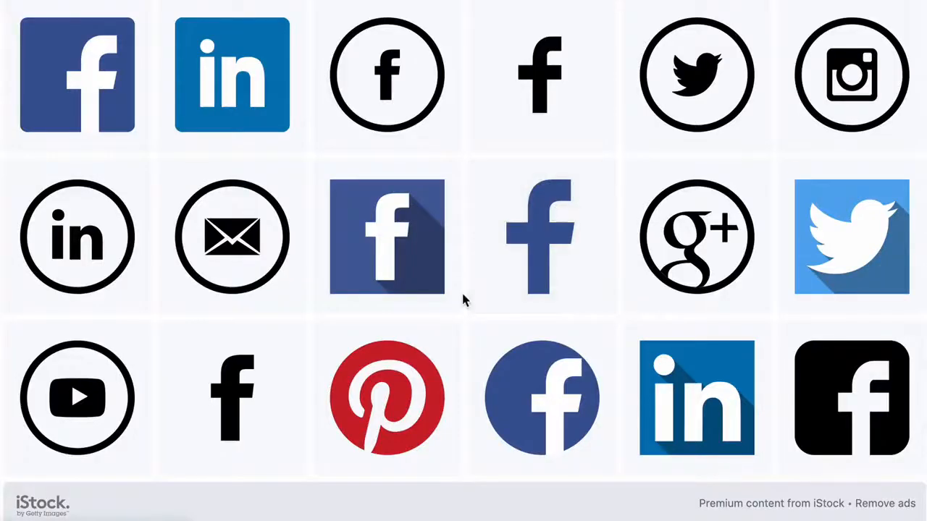
Step: Scroll through the long iStock grid of social media icons
scroll("down", 3)
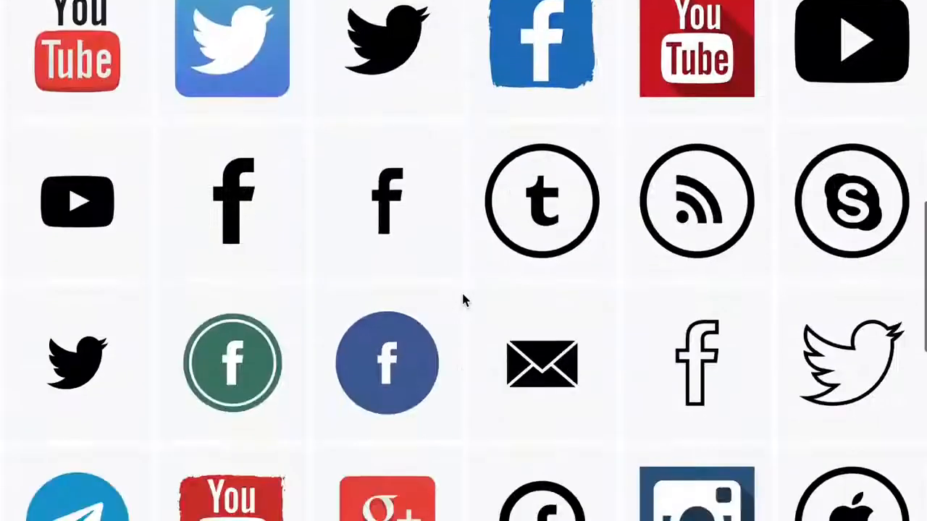
scroll("down", 3)
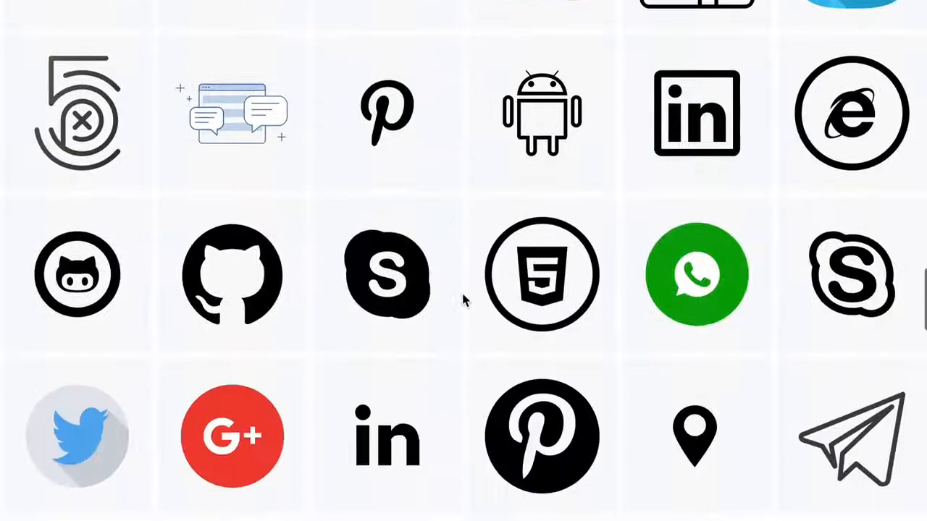
scroll("down", 3)
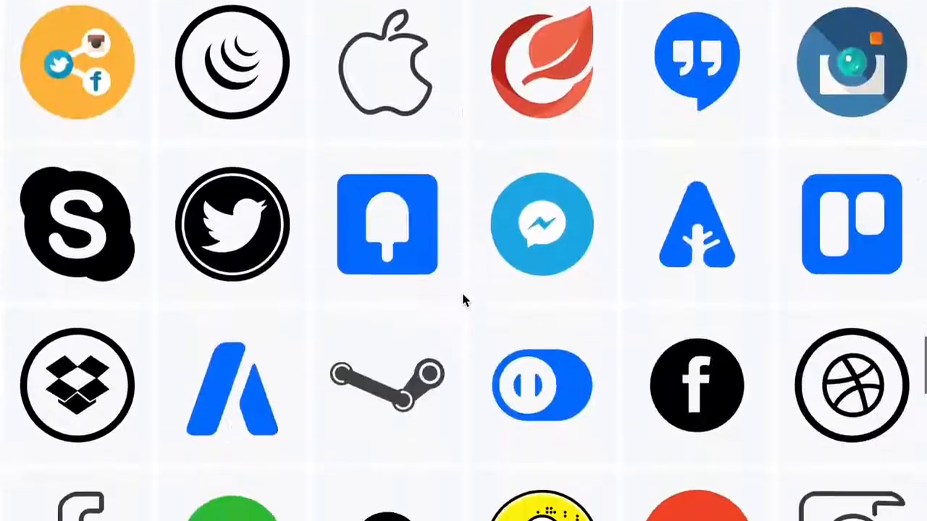
scroll("down", 3)
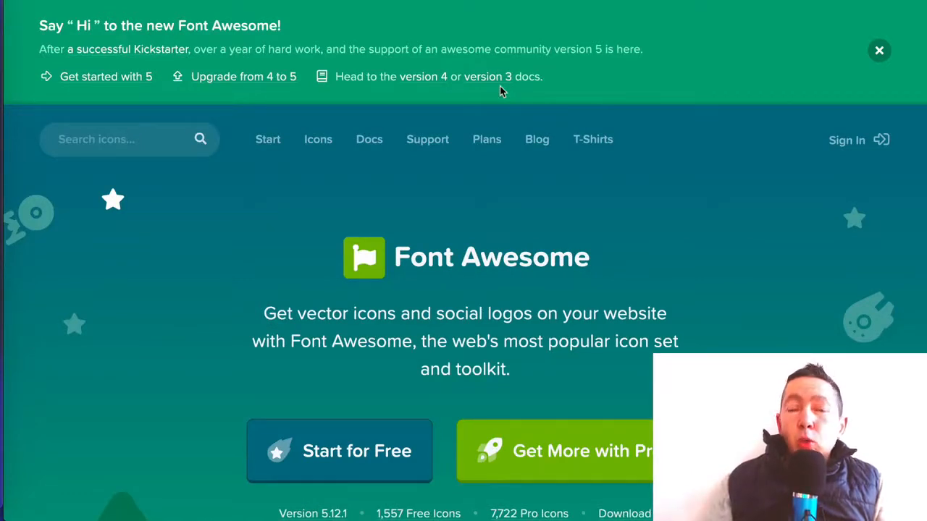
Step: Dismiss the version 5 banner and scroll the homepage to its footer and back
left_click(879, 50)
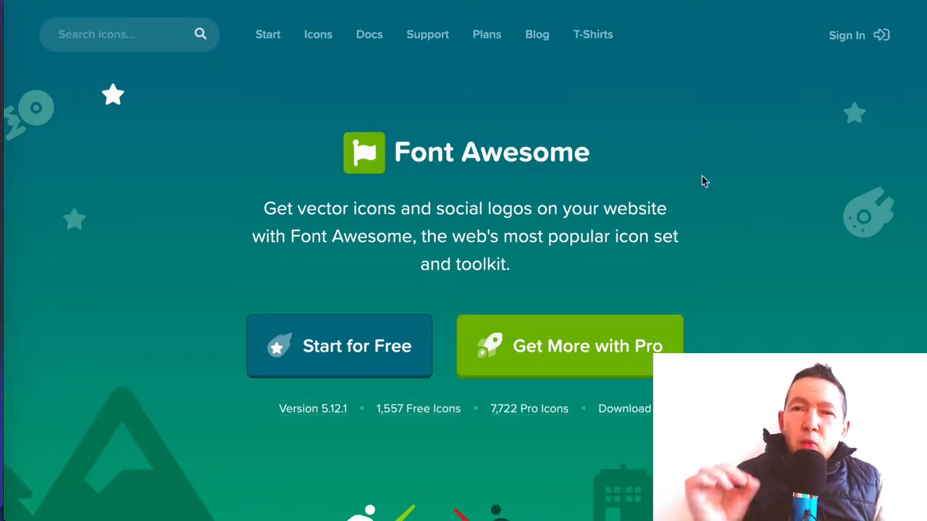
mouse_move(688, 154)
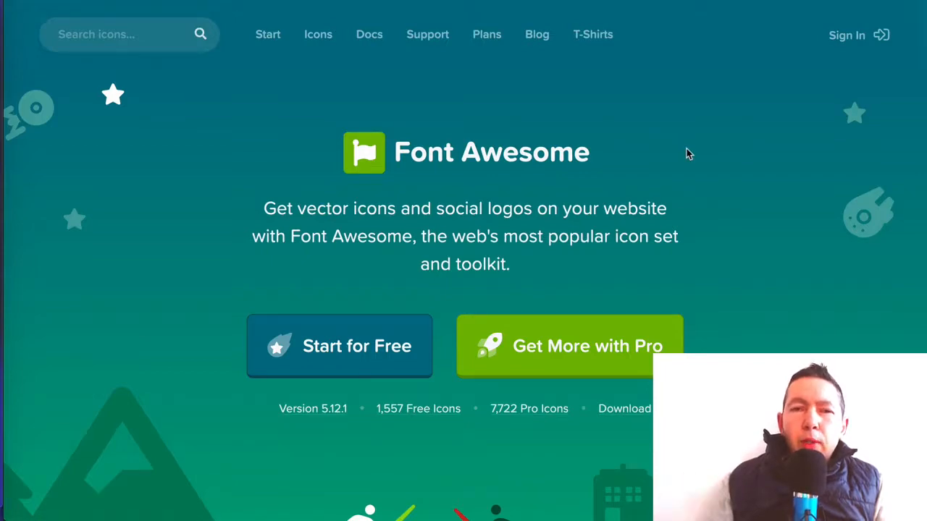
scroll("down", 3)
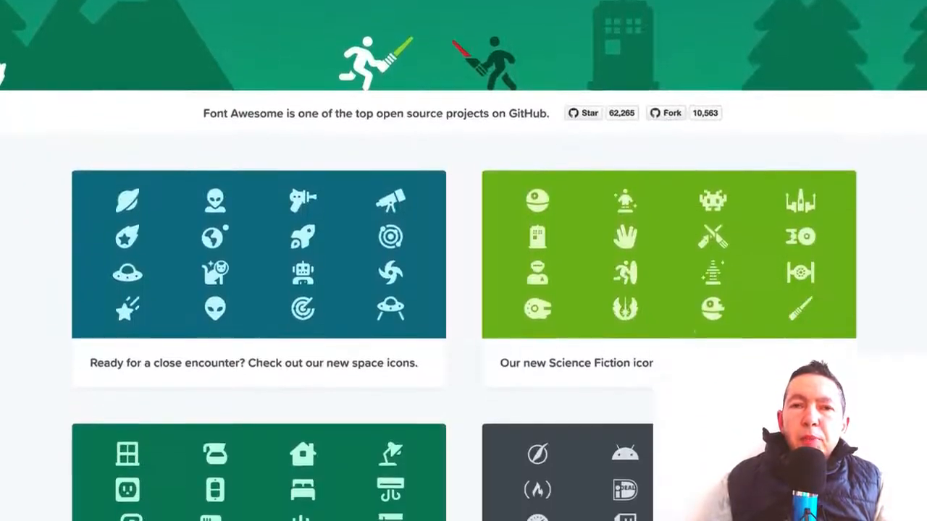
scroll("down", 3)
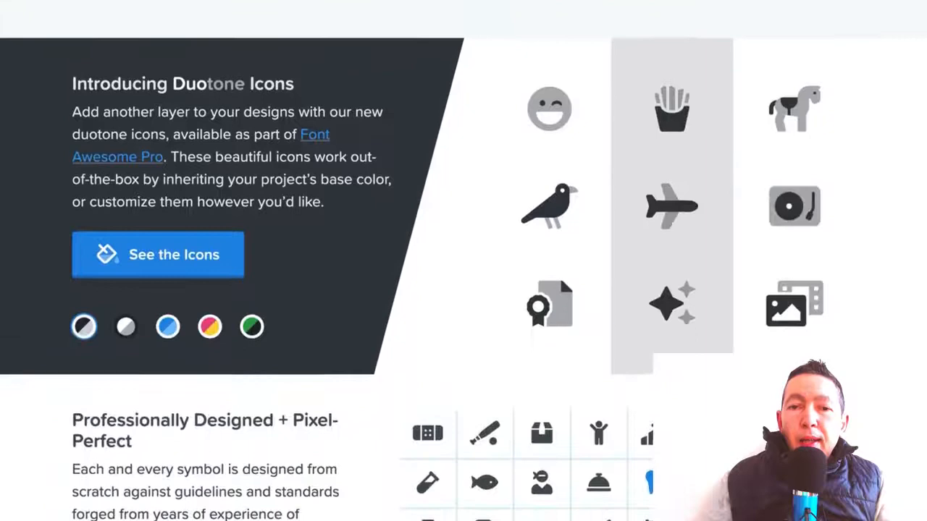
scroll("down", 3)
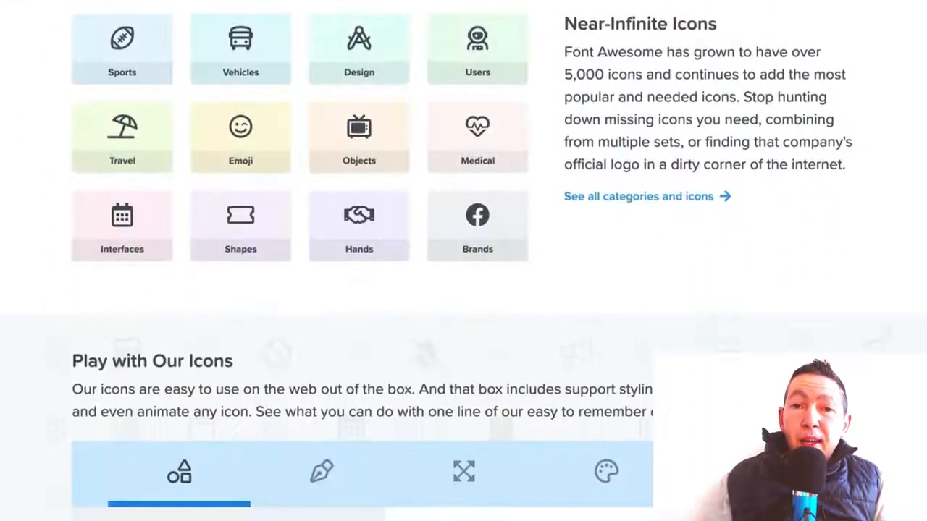
scroll("down", 3)
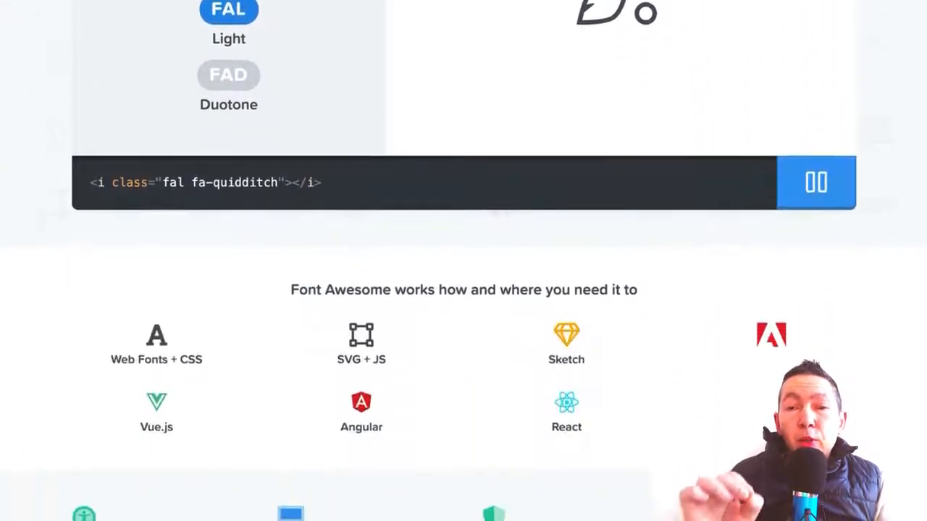
scroll("down", 3)
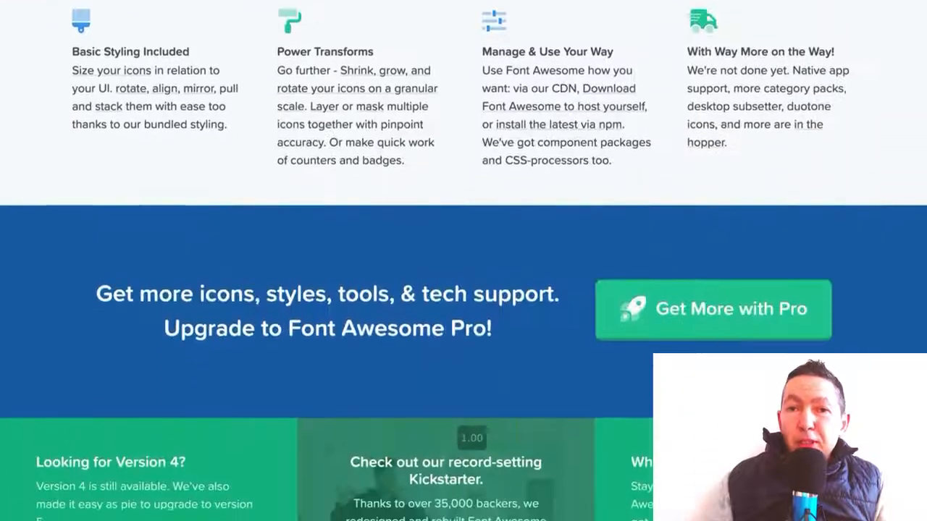
scroll("down", 3)
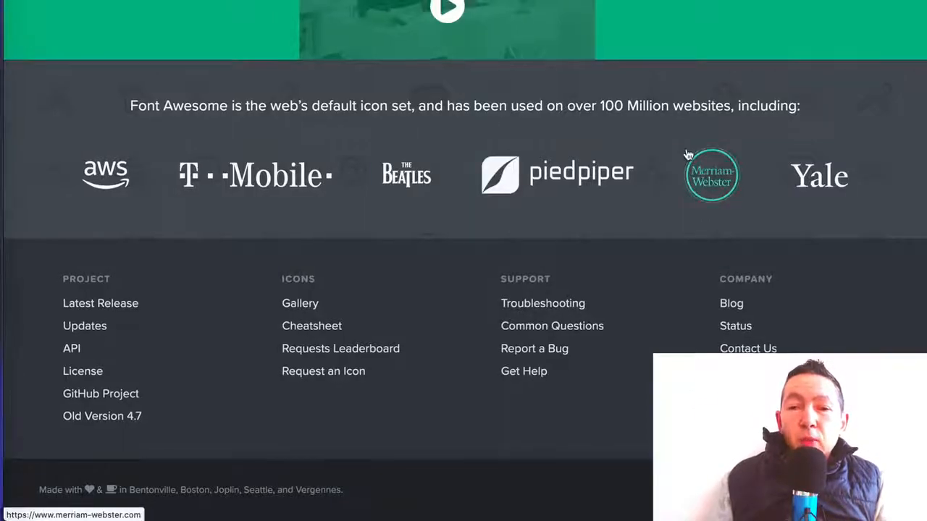
mouse_move(726, 257)
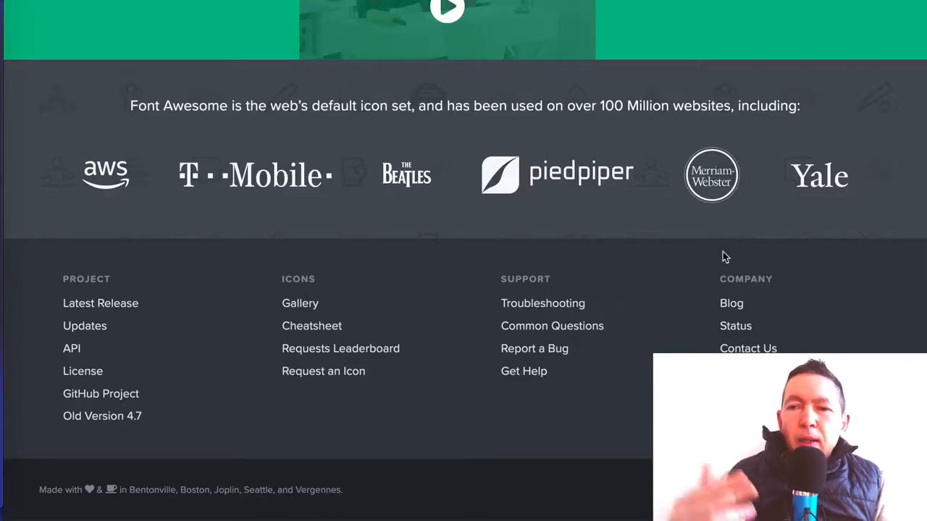
scroll("up", 3)
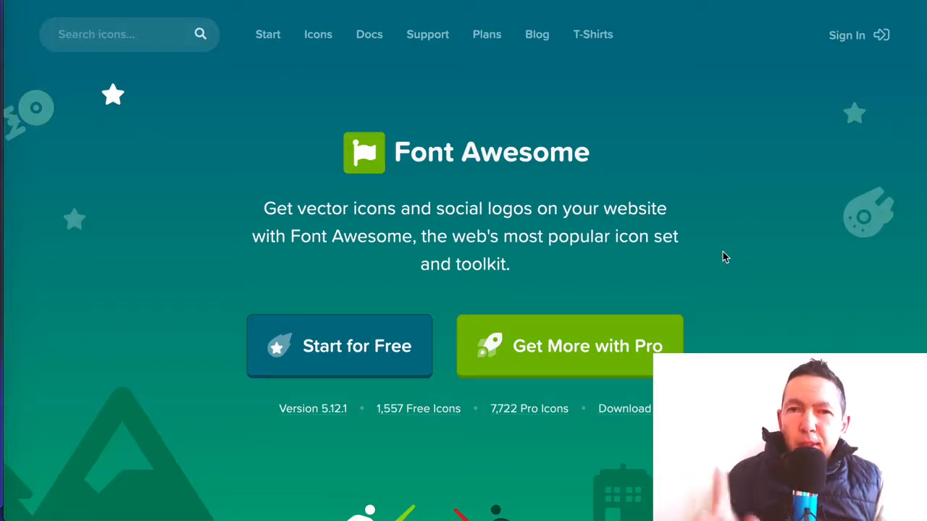
mouse_move(449, 306)
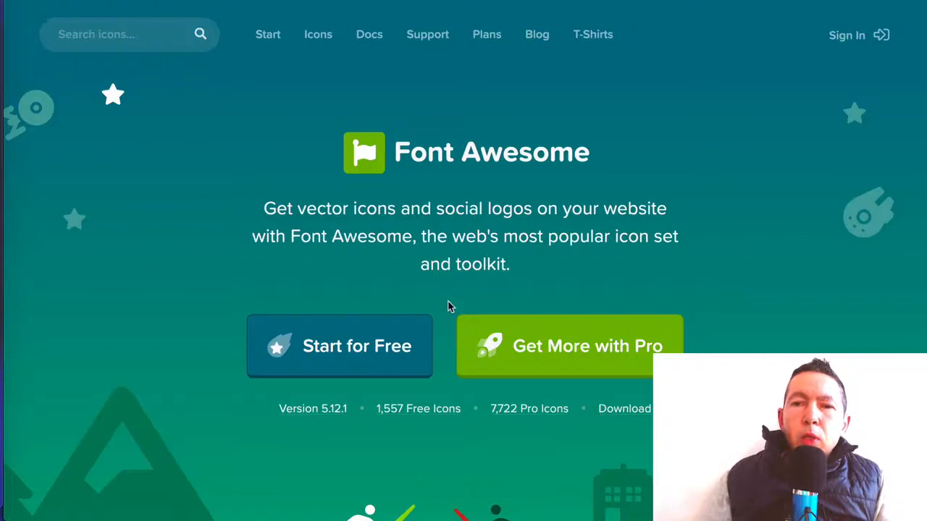
mouse_move(538, 305)
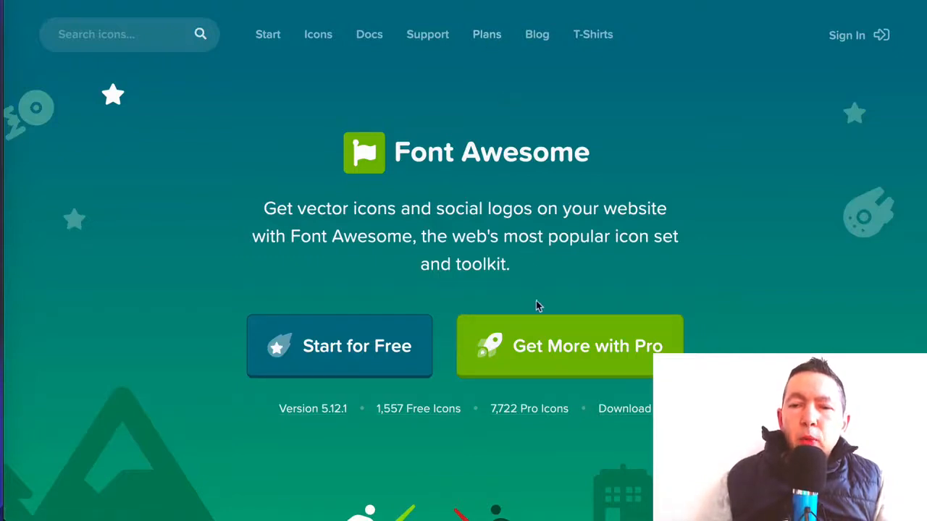
mouse_move(543, 269)
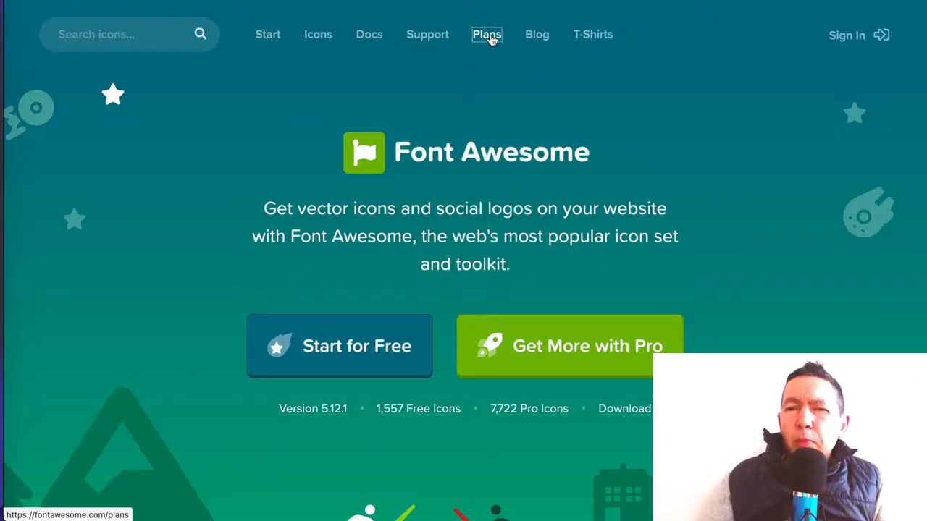
Step: View the Free vs Standard pricing plans, then go to the Icons gallery
left_click(487, 34)
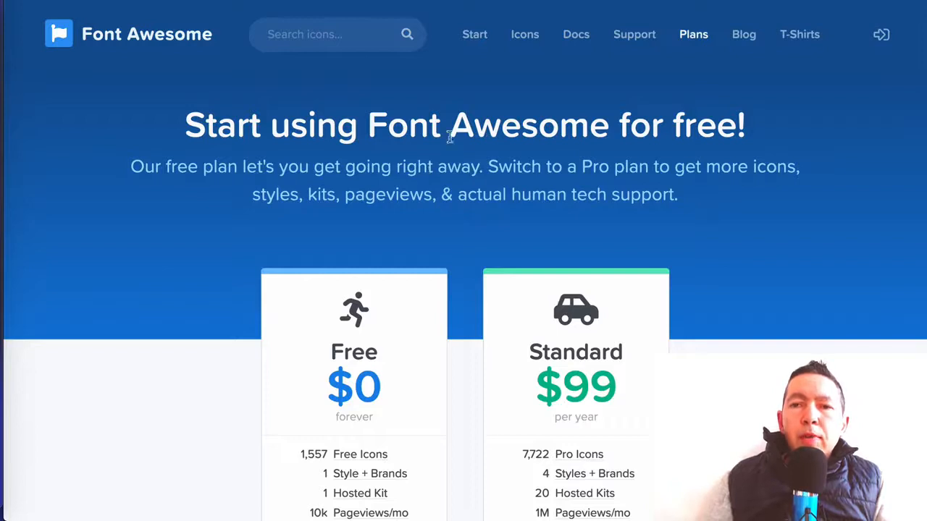
left_click(524, 34)
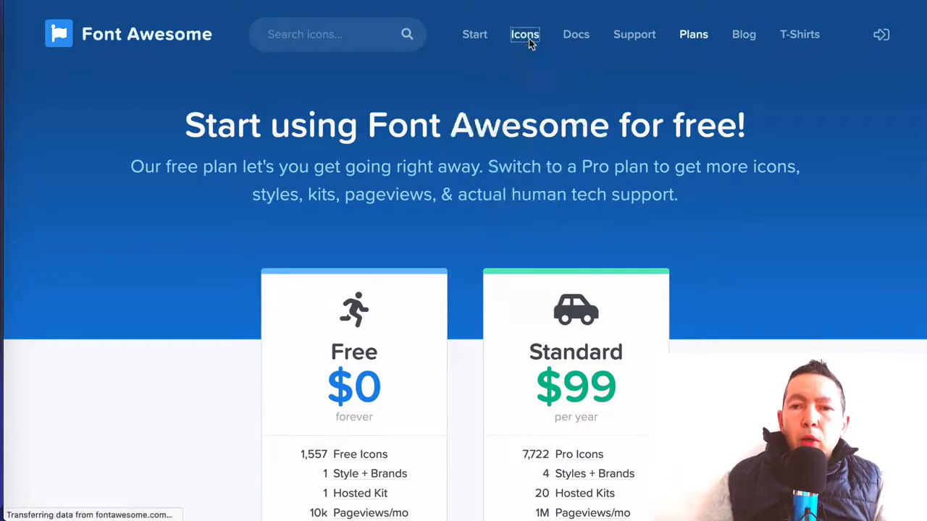
left_click(524, 34)
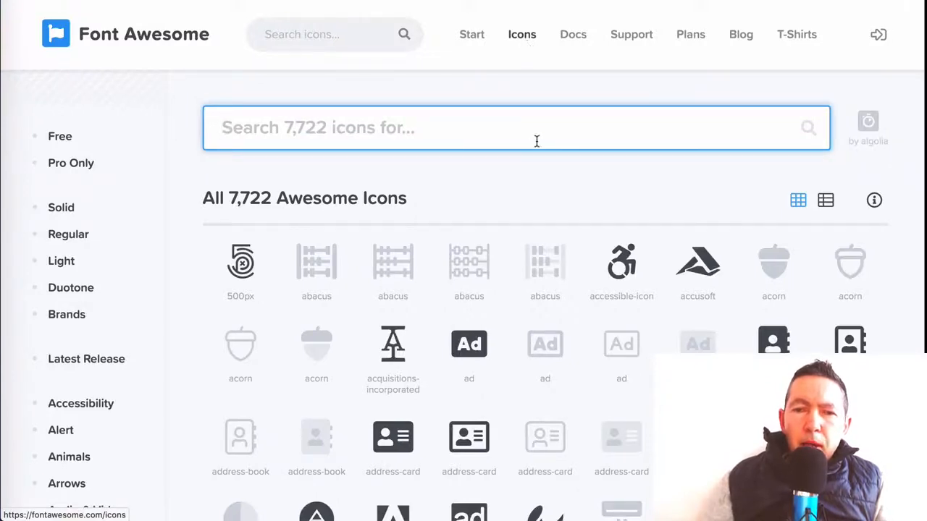
Step: Scroll the 7,722-icon grid and category sidebar down to the Business category
scroll("down", 3)
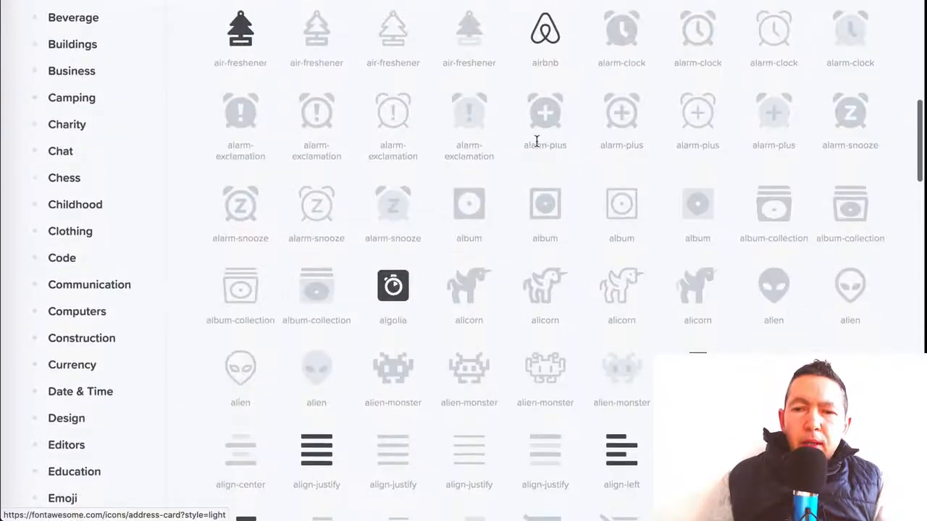
scroll("down", 3)
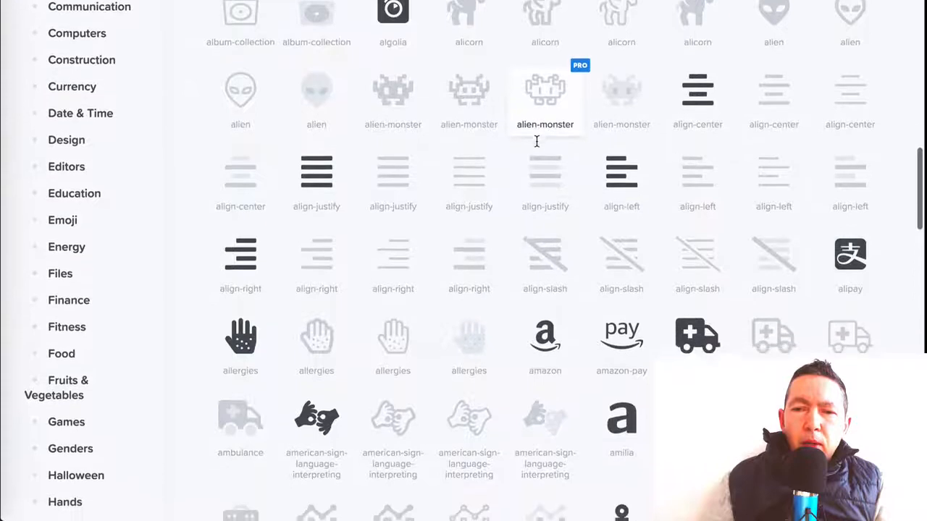
scroll("down", 3)
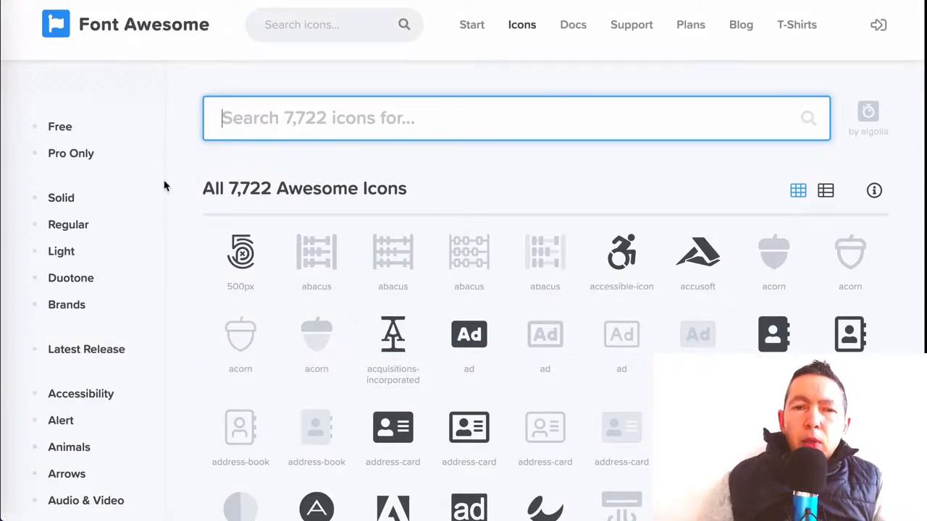
scroll("down", 3)
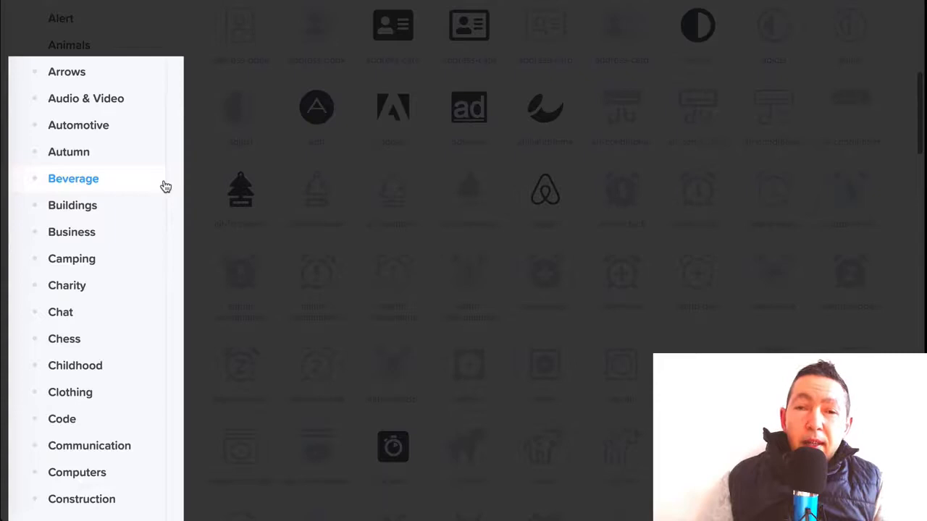
scroll("down", 3)
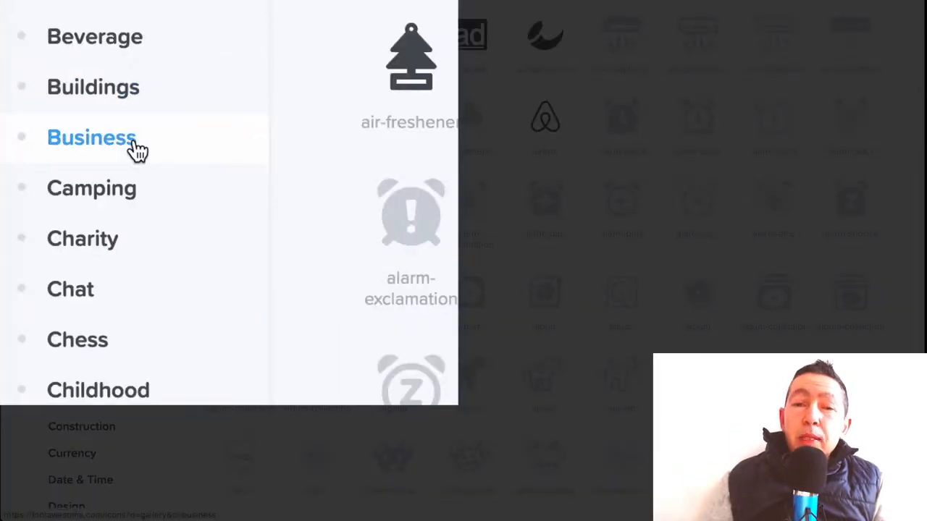
left_click(22, 138)
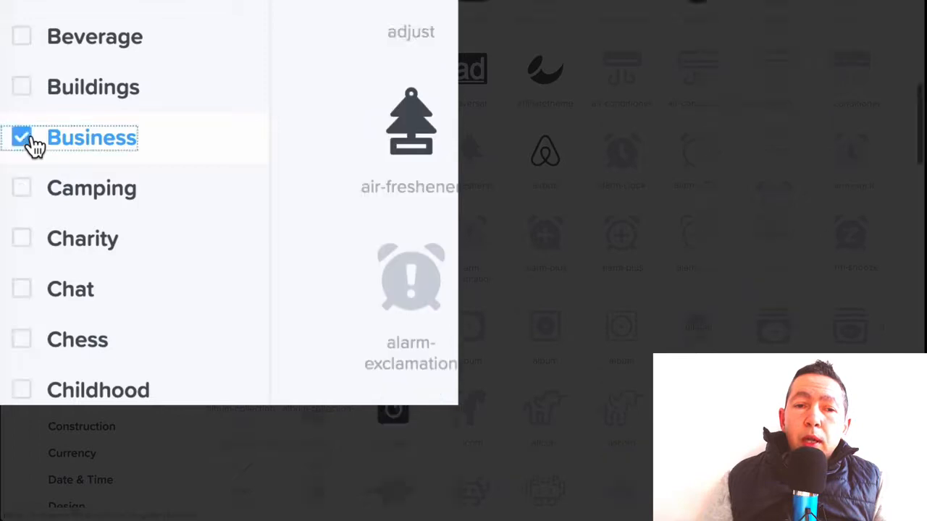
left_click(21, 138)
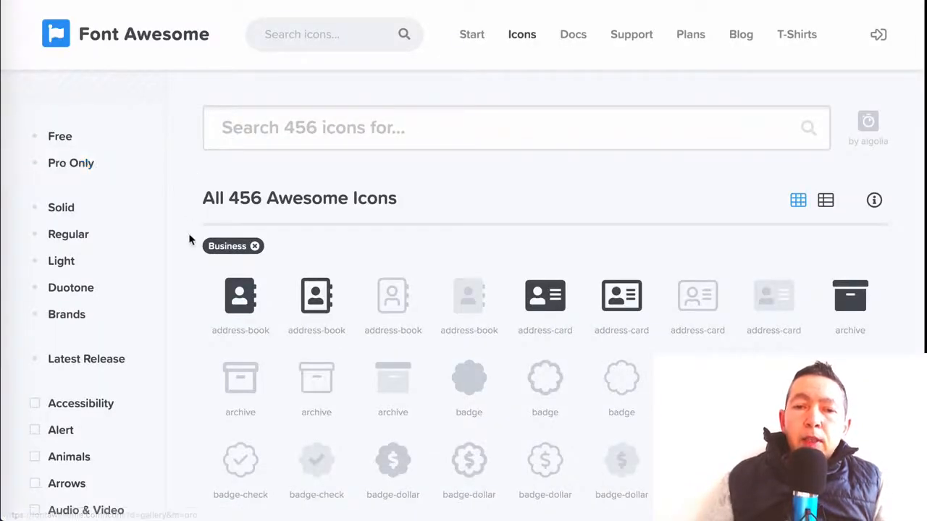
scroll("down", 3)
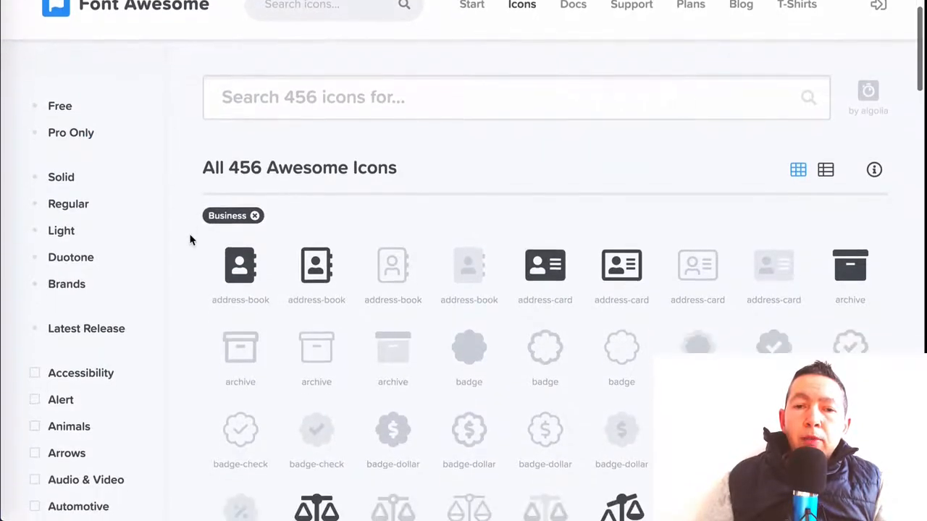
scroll("down", 3)
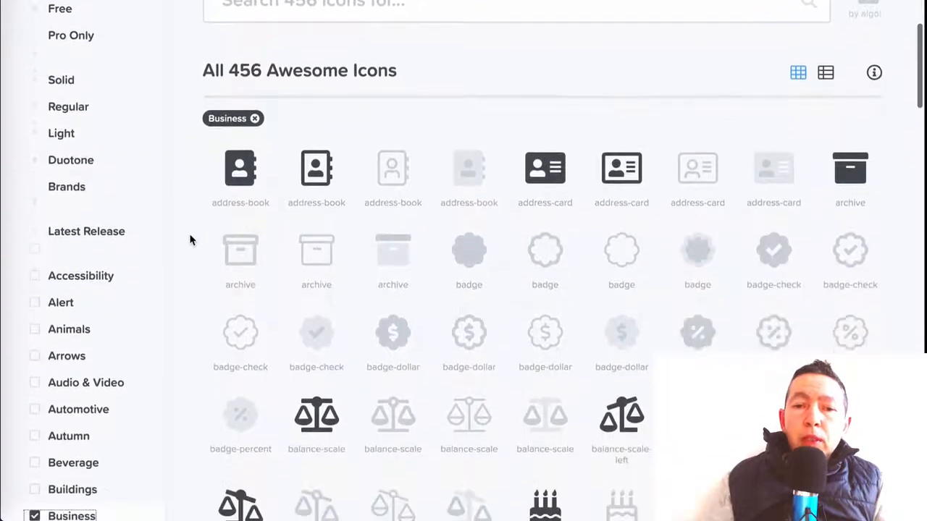
scroll("down", 3)
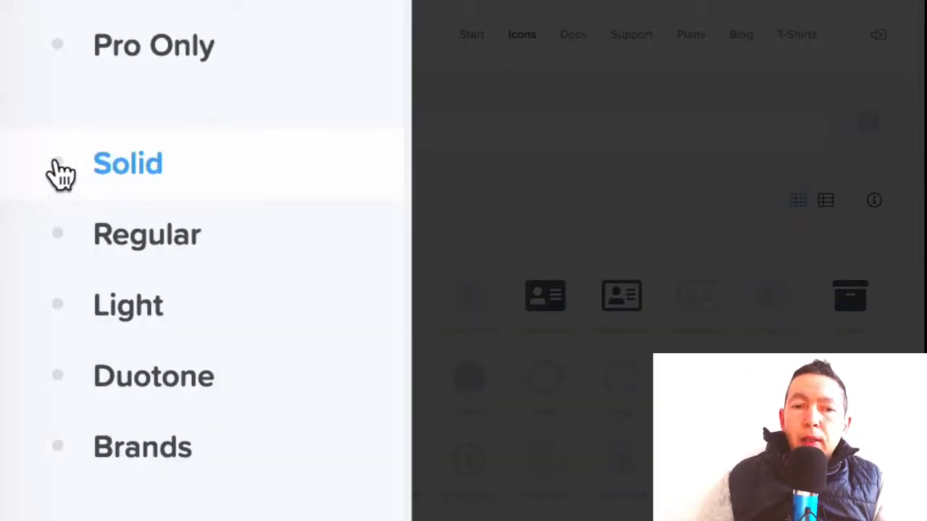
Step: Preview Business icons in Solid, Regular and Light styles, clearing each style filter afterward
left_click(58, 164)
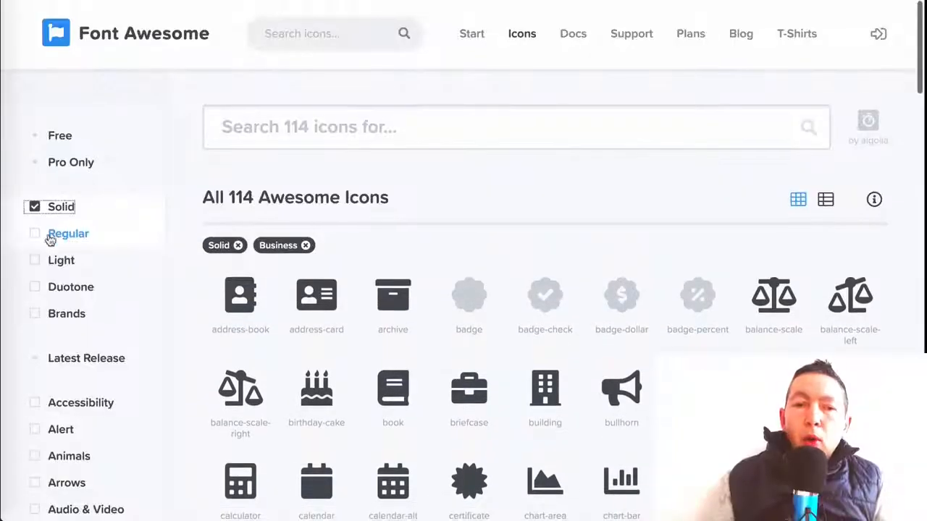
left_click(34, 234)
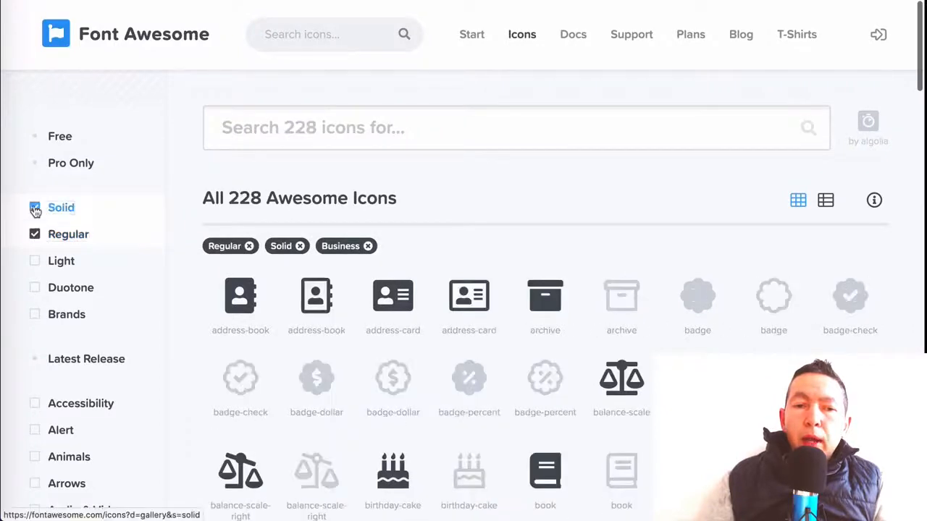
left_click(35, 208)
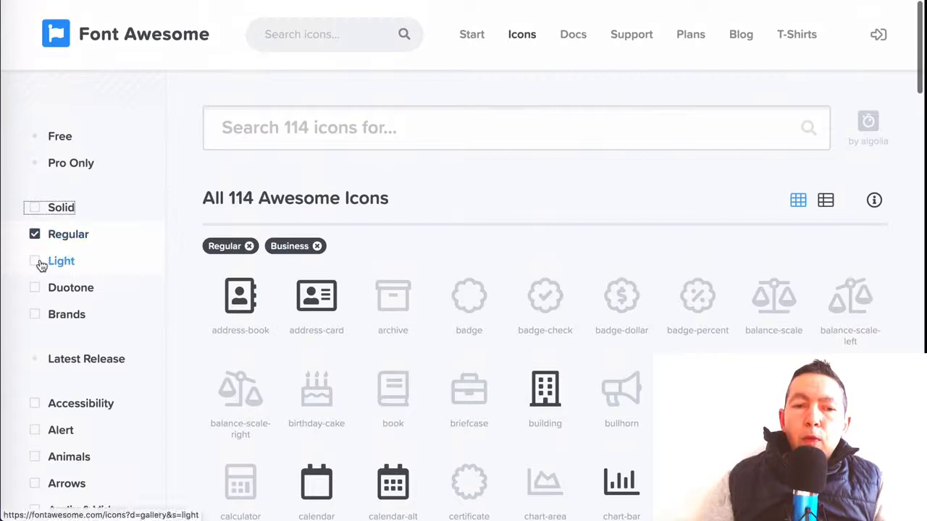
left_click(35, 261)
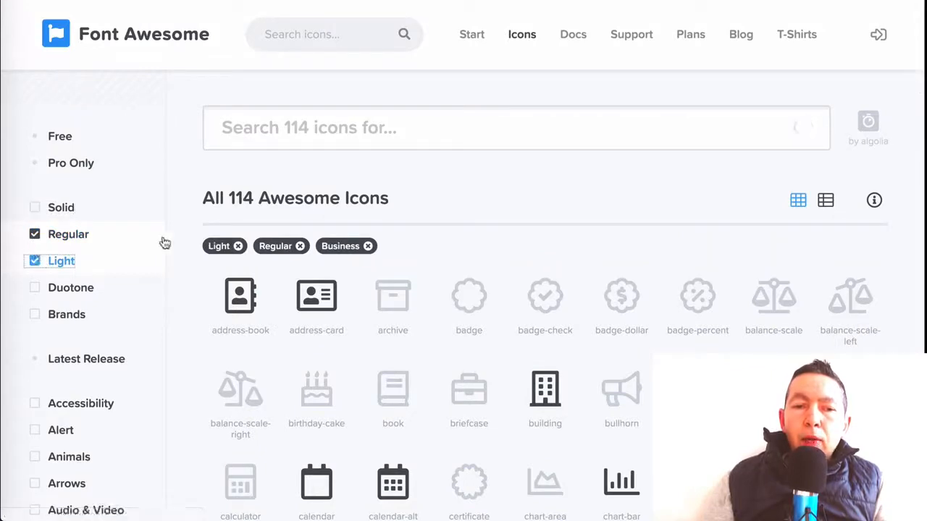
left_click(34, 233)
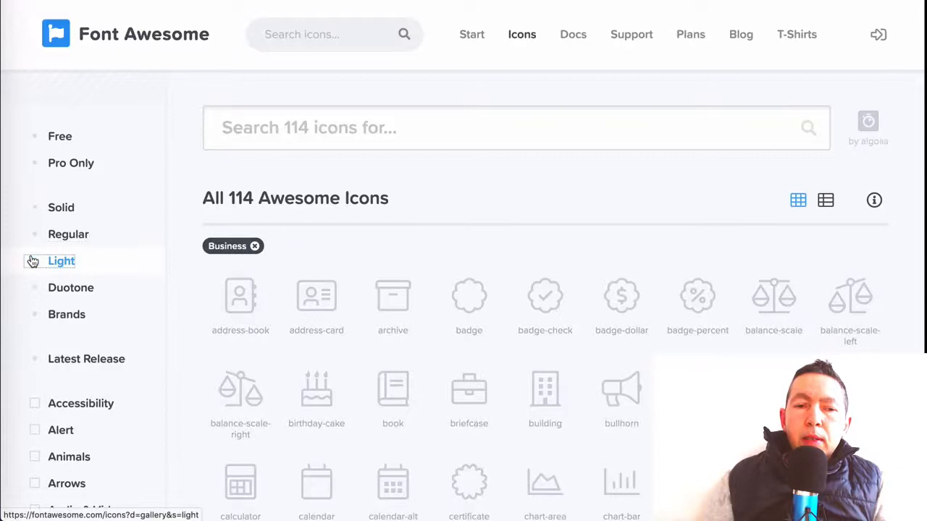
Step: Try the Duotone and Brands style filters on the Business icons
left_click(71, 287)
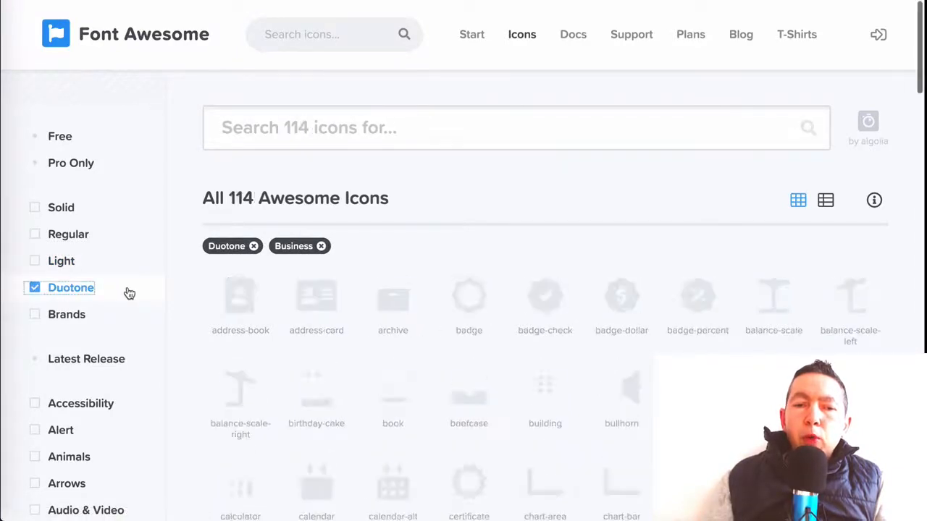
scroll("down", 3)
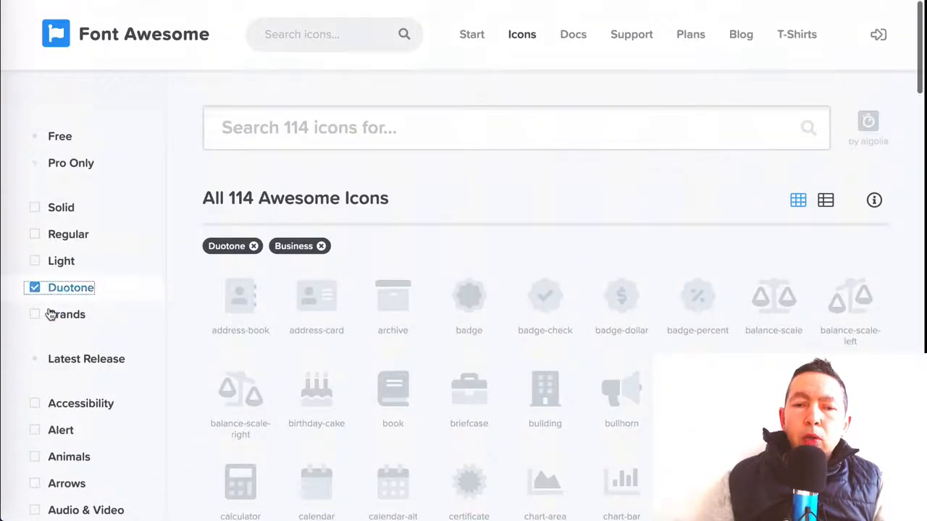
left_click(34, 314)
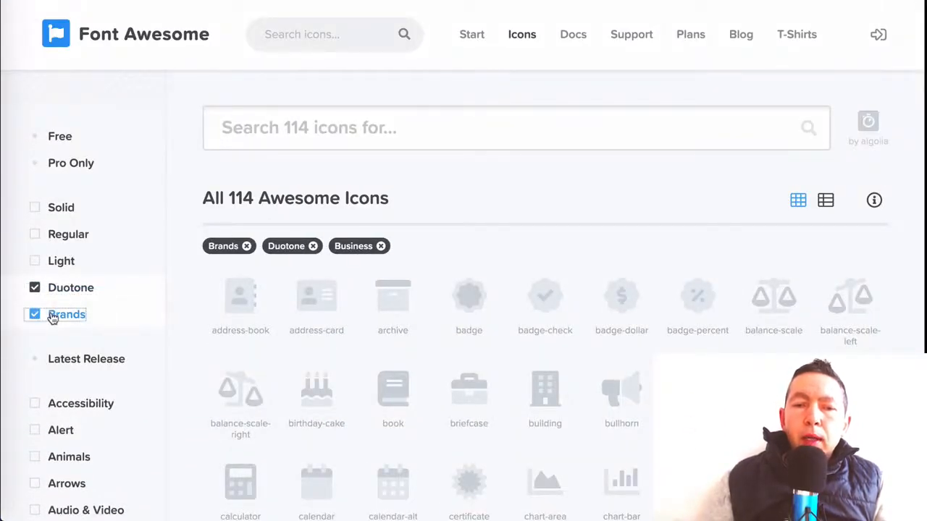
left_click(34, 288)
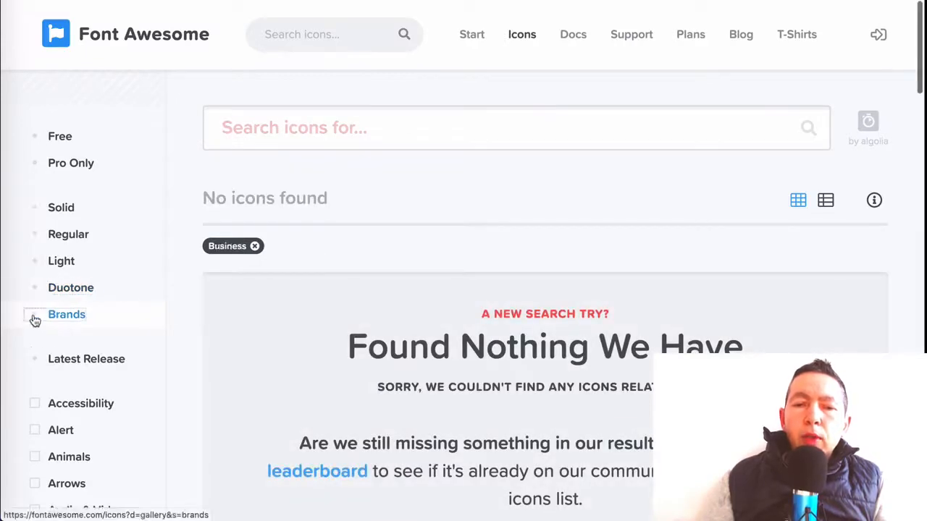
Step: Show Solid Animals icons without Business, then clear all filters to list 7,722 icons
left_click(35, 207)
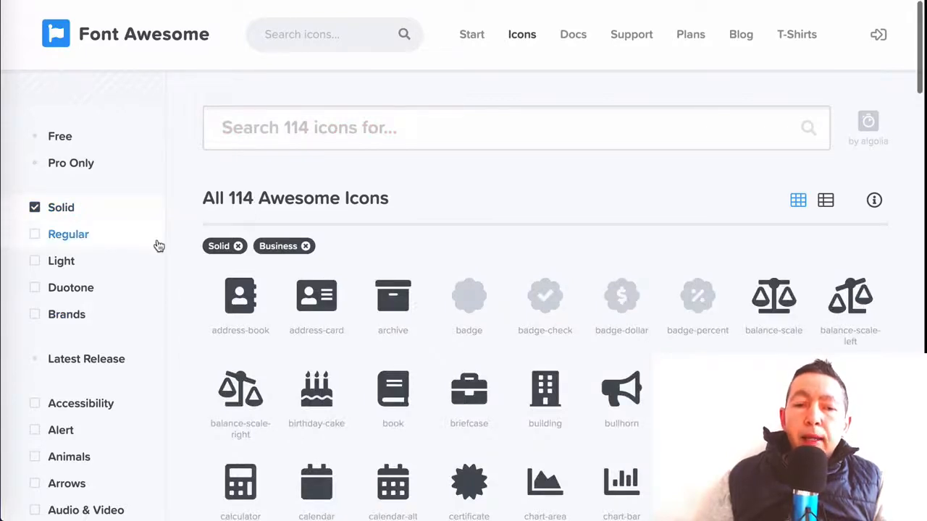
scroll("down", 3)
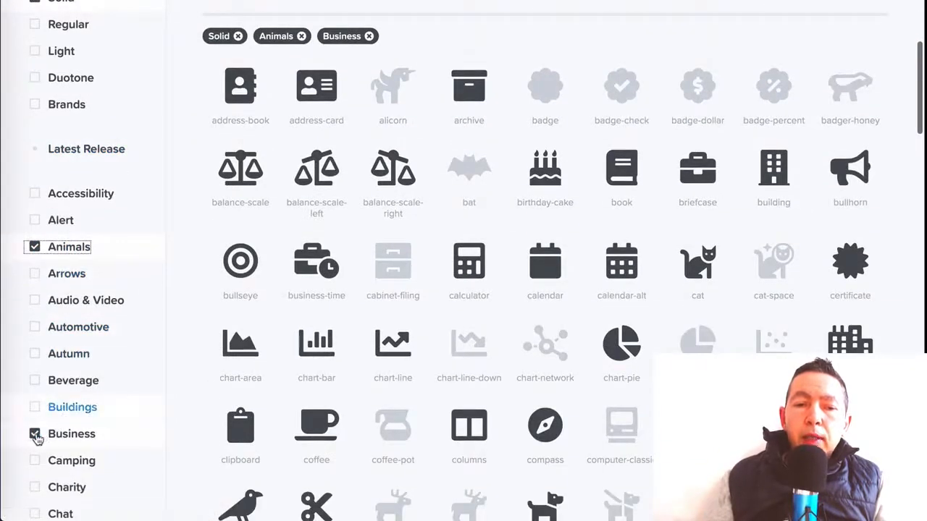
left_click(34, 433)
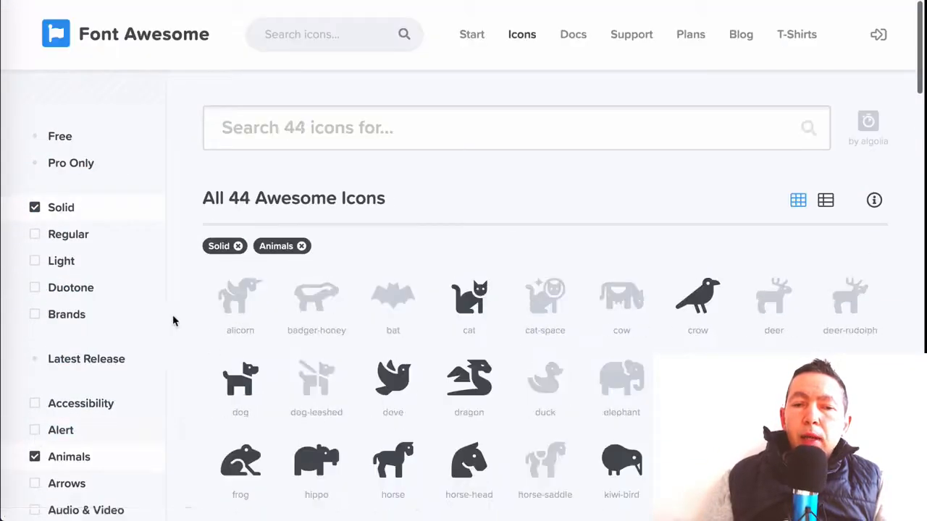
scroll("down", 3)
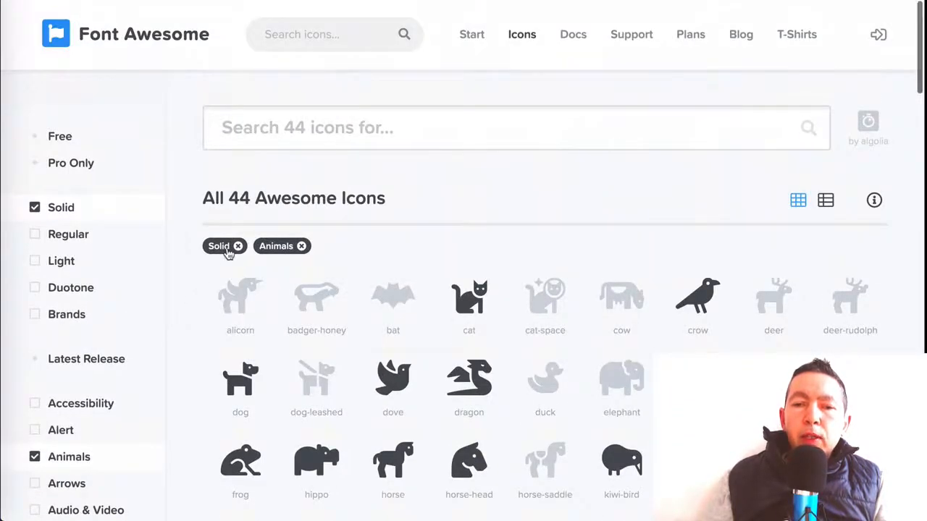
scroll("down", 3)
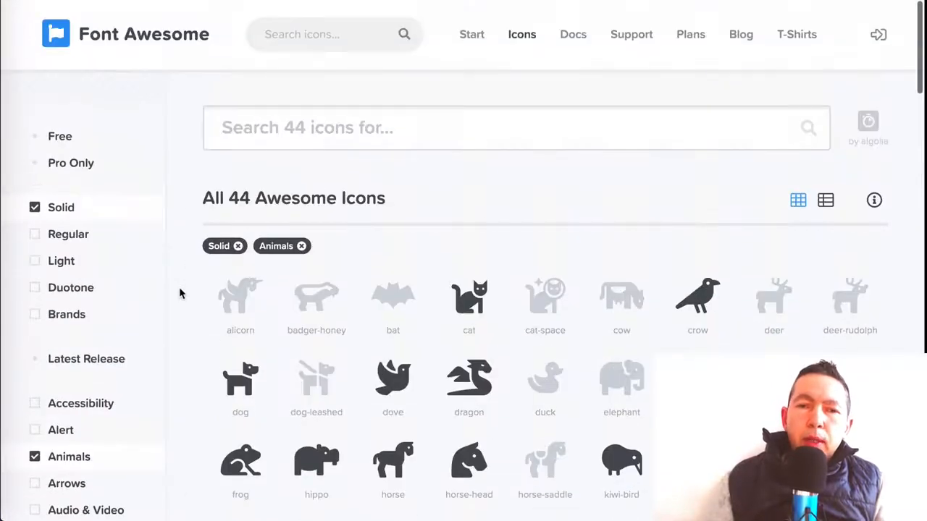
left_click(301, 245)
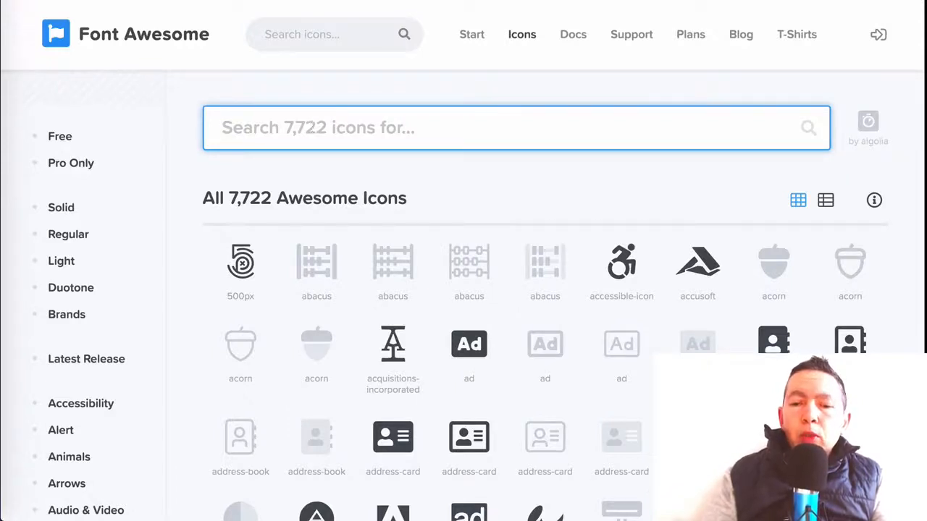
Step: Search 'twitter' (10 results) and open the twitter brand icon's detail page
type("twitter")
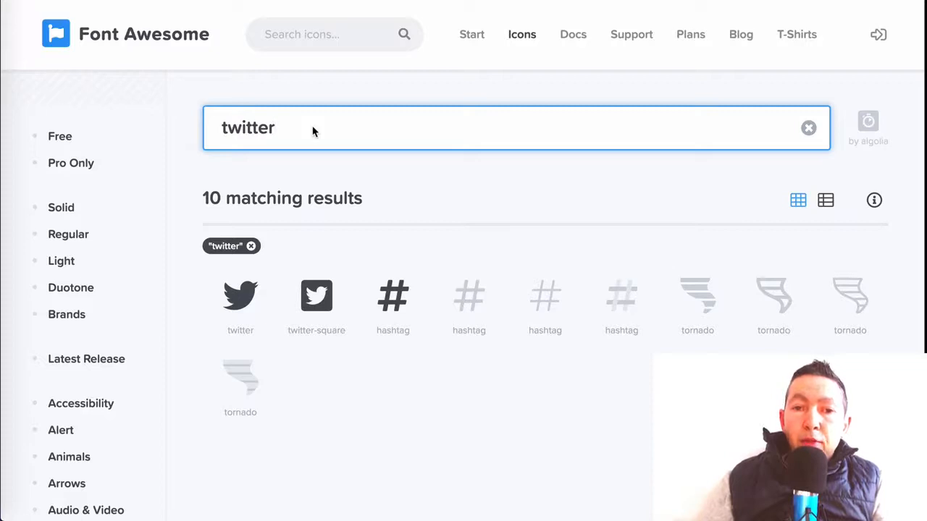
mouse_move(316, 296)
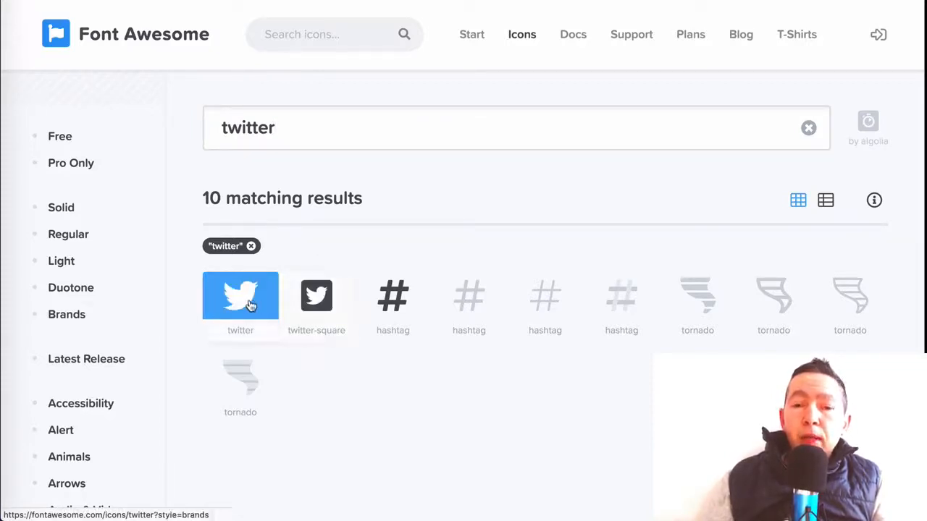
left_click(239, 295)
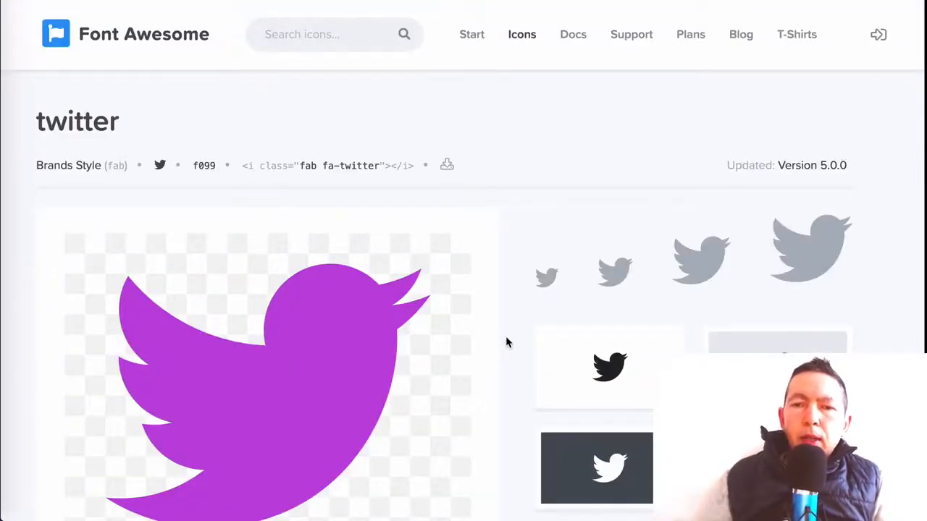
scroll("down", 3)
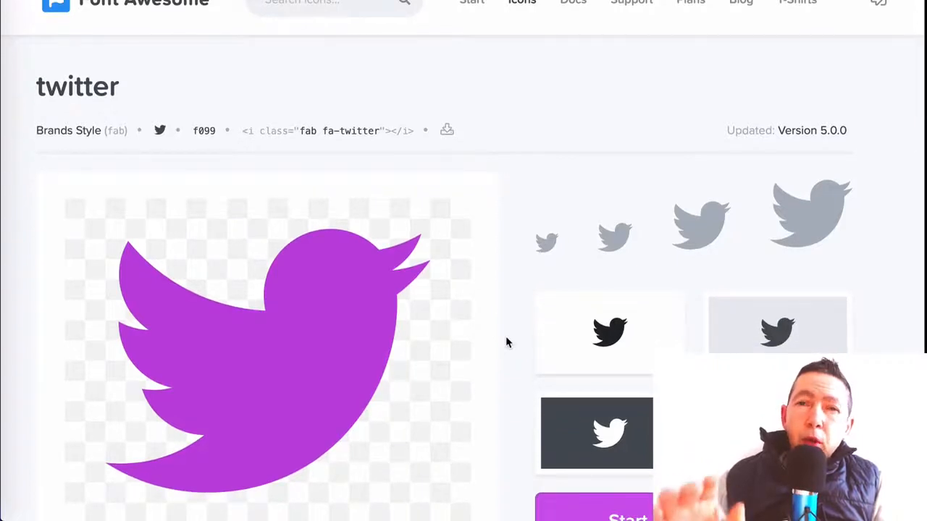
scroll("down", 3)
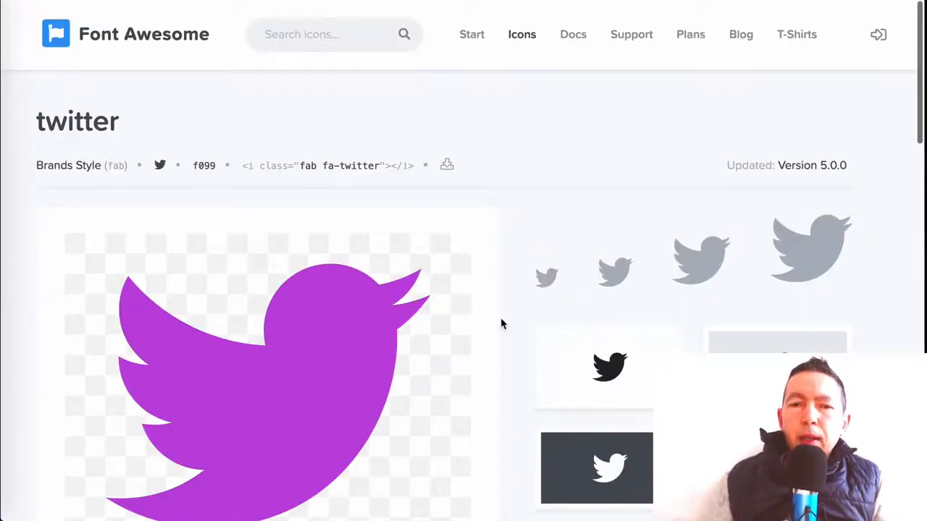
scroll("down", 3)
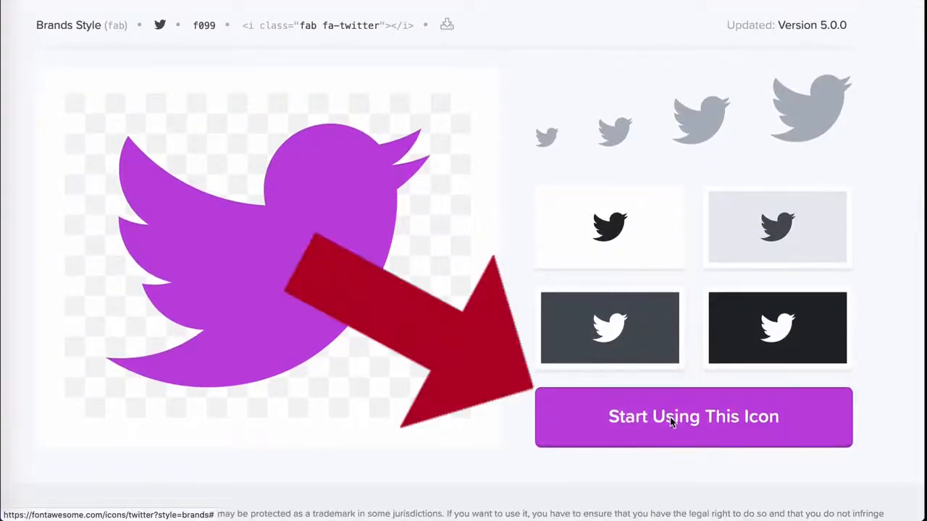
Step: Select and copy the fa-twitter icon's HTML snippet
left_click(692, 416)
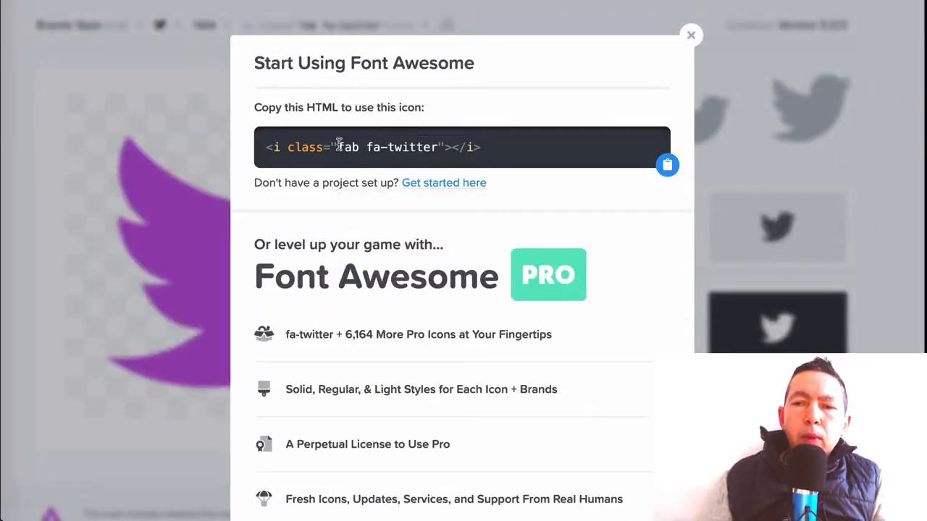
triple_click(373, 147)
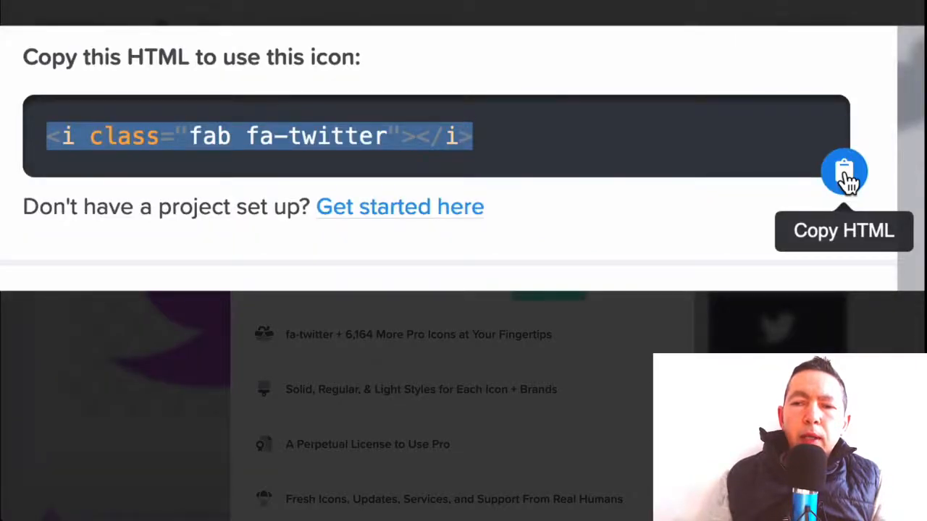
left_click(843, 173)
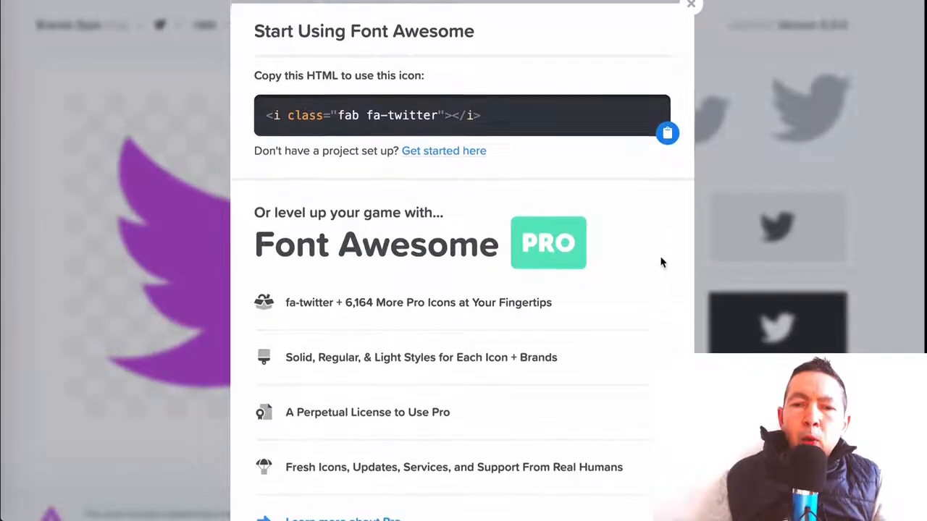
scroll("down", 3)
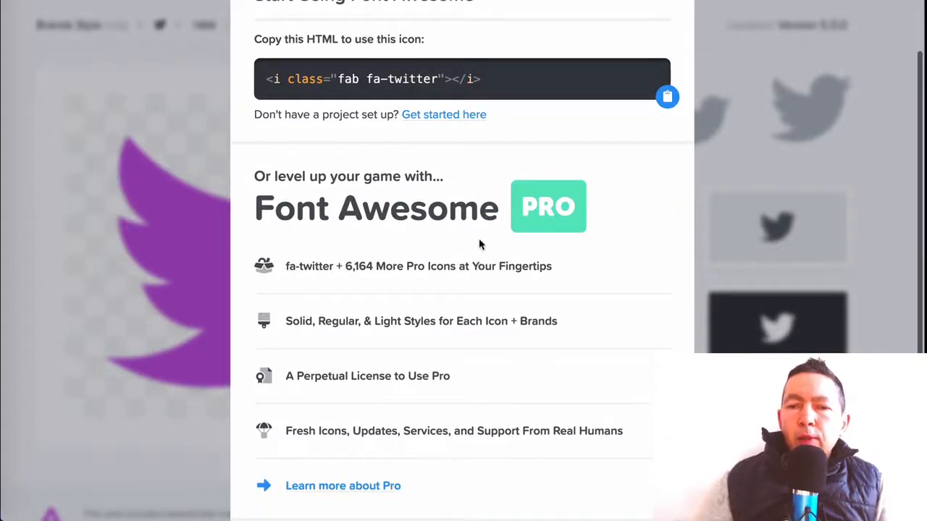
scroll("down", 3)
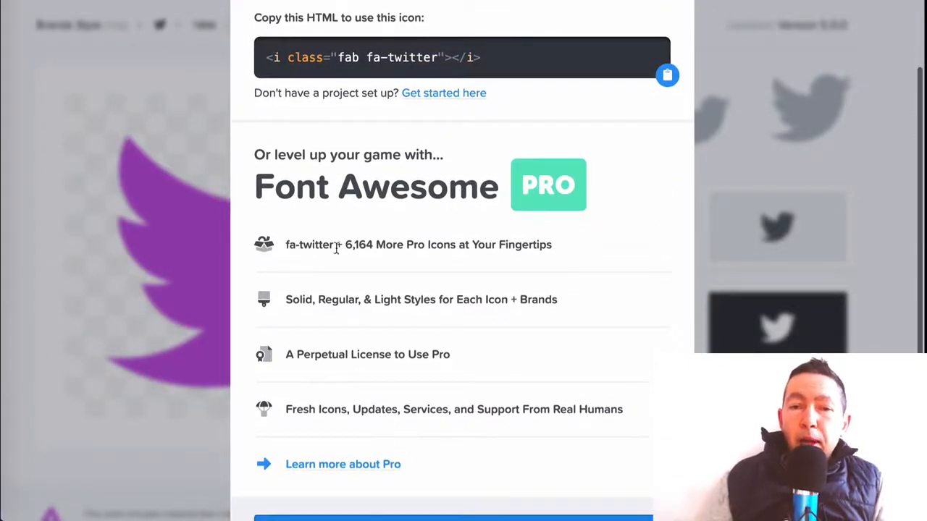
scroll("down", 3)
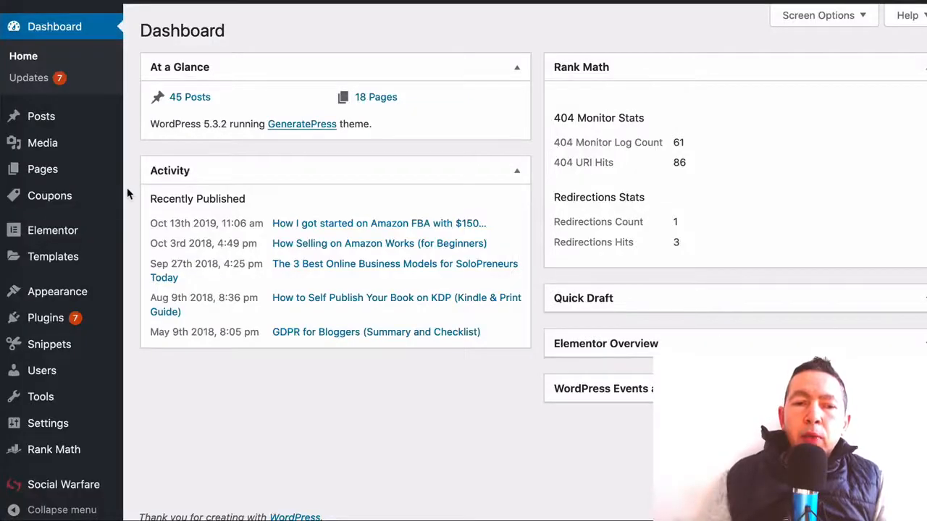
mouse_move(57, 291)
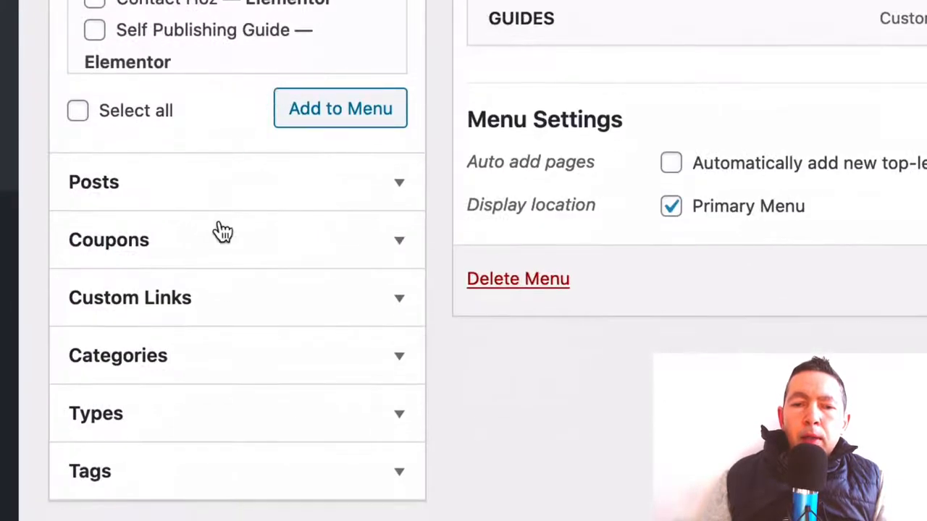
left_click(129, 297)
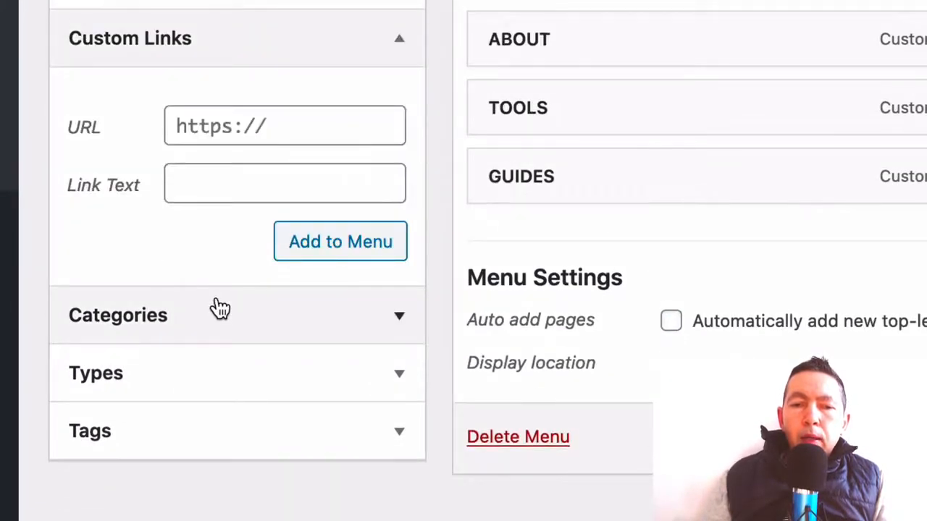
left_click(284, 183)
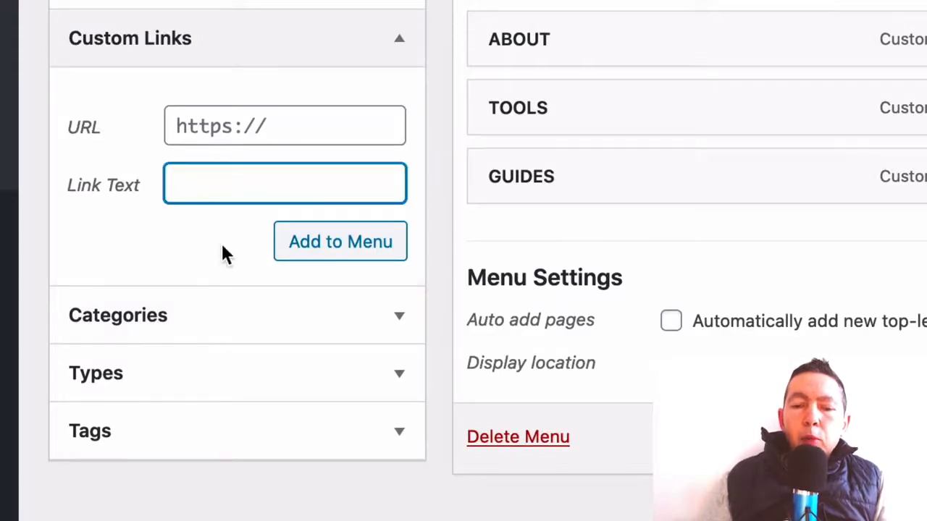
type("ass=\"fab fa-twitter\"></i>")
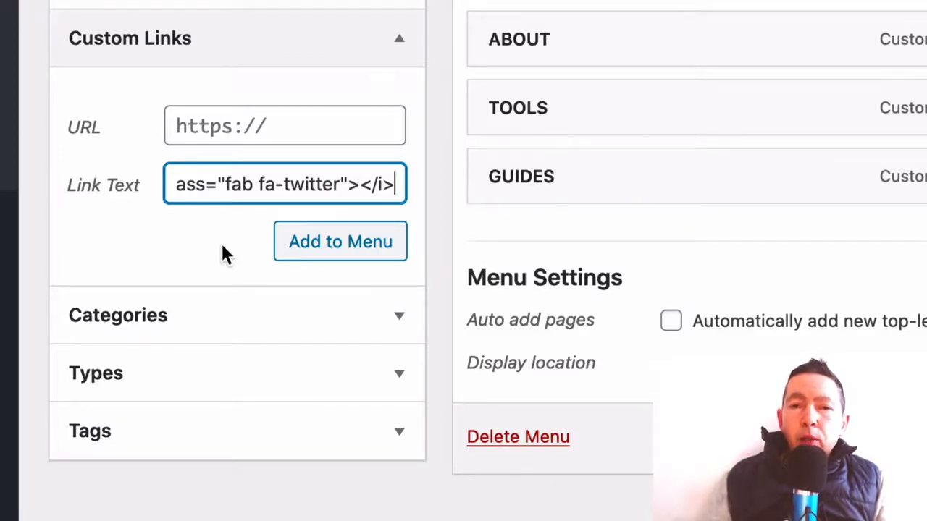
left_click(285, 125)
type("https")
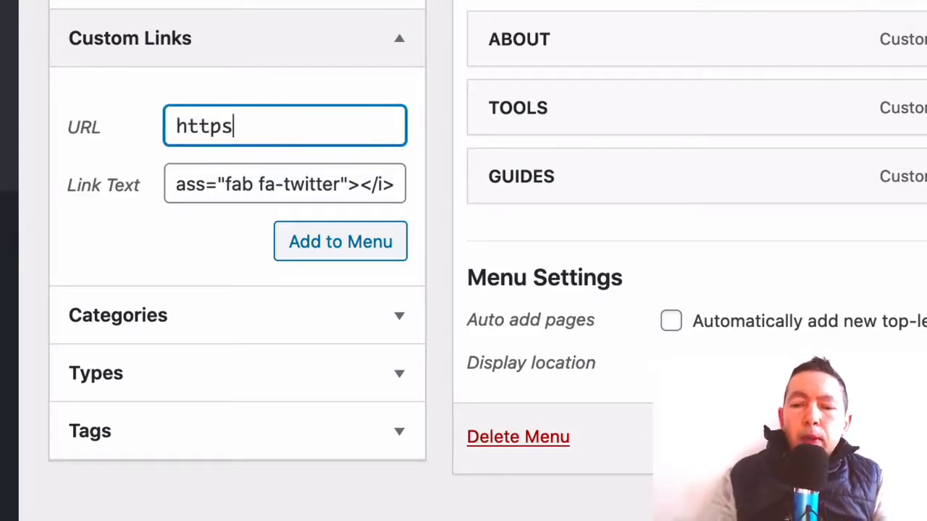
type("://twitter.com")
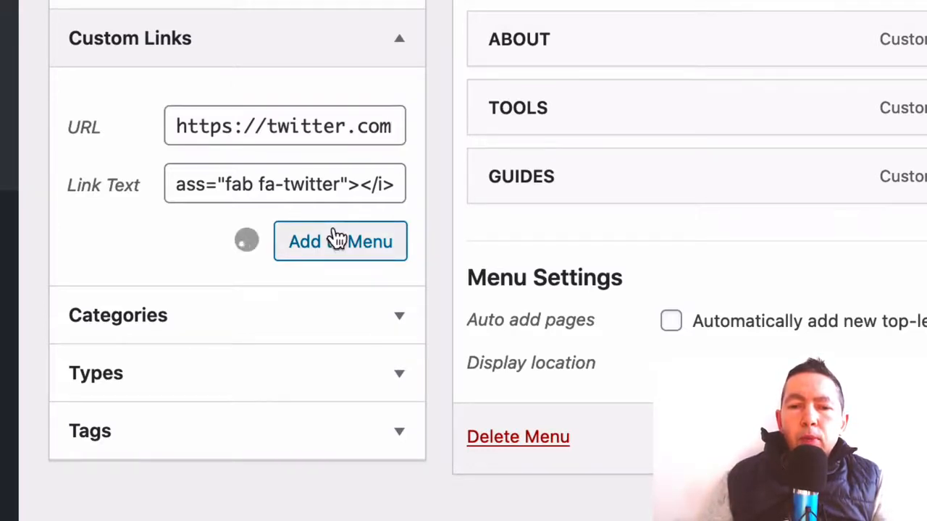
left_click(340, 241)
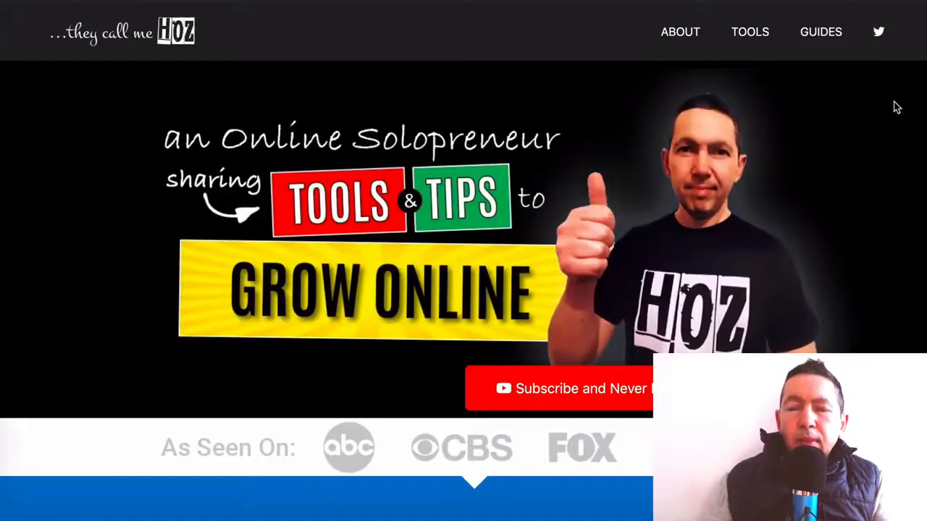
mouse_move(882, 132)
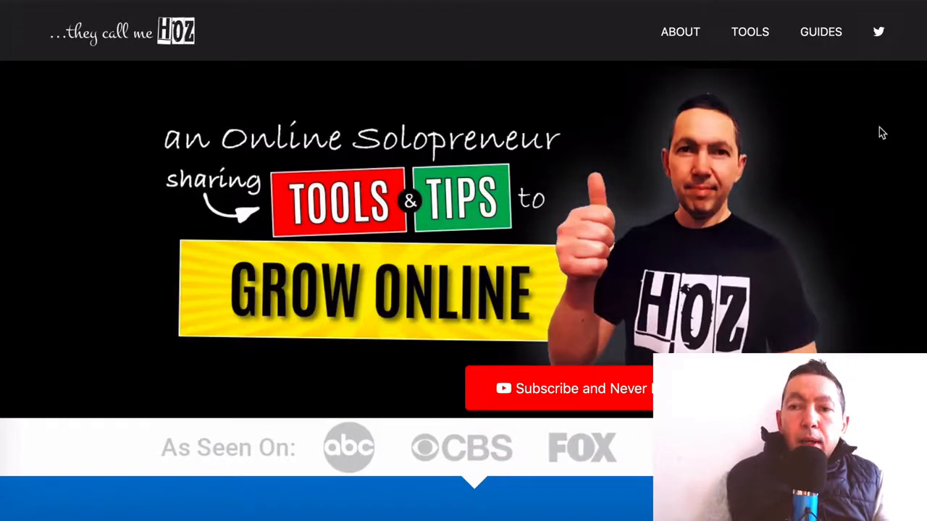
Step: Follow the Twitter icon in the site header and confirm twitter.com loads
left_click(878, 31)
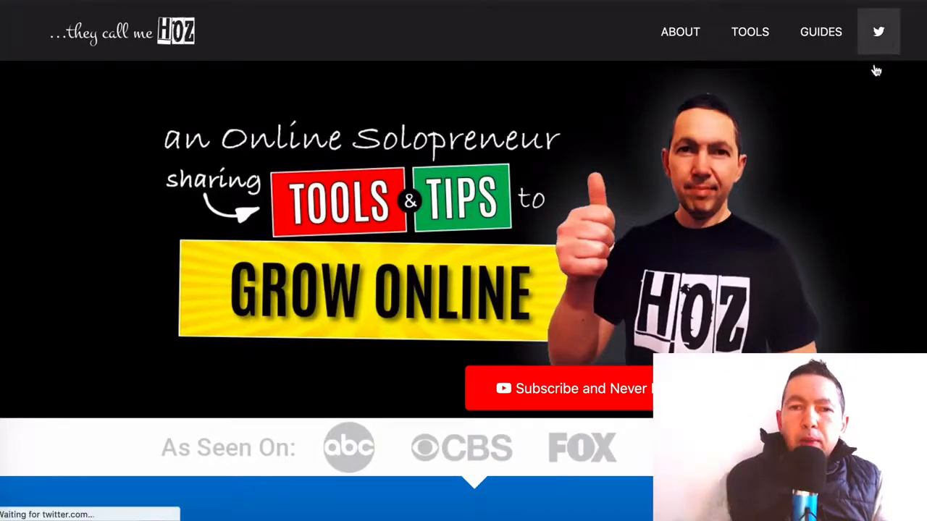
left_click(878, 31)
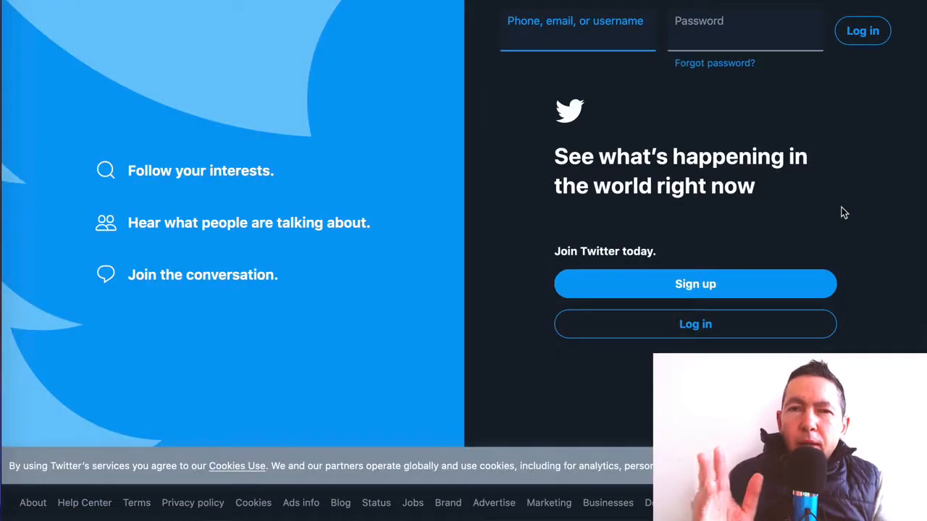
left_click(577, 38)
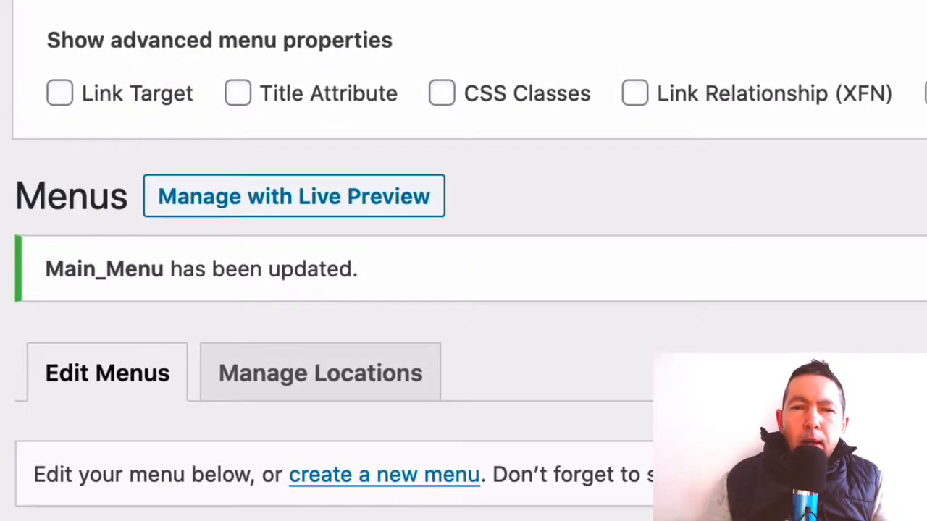
Step: Enable Link Target, set the Twitter menu item to open in a new tab, and save the menu
left_click(59, 92)
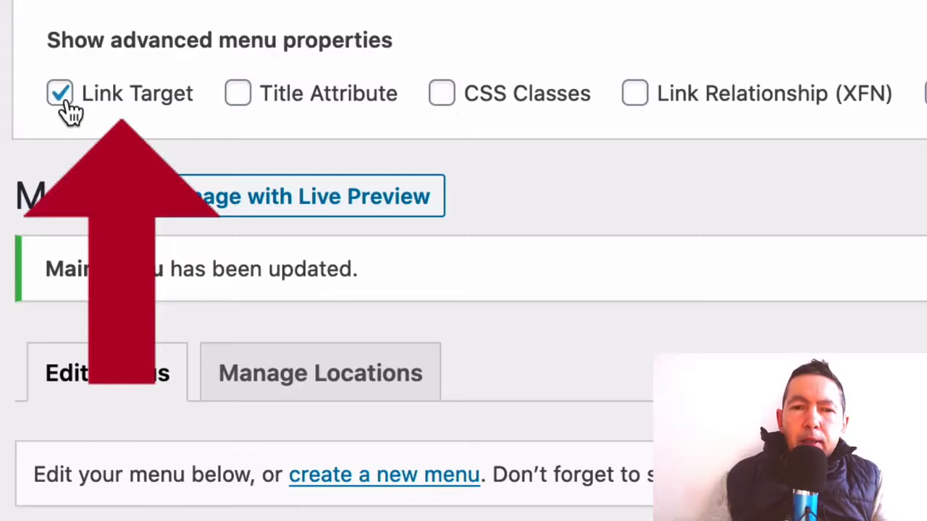
scroll("down", 3)
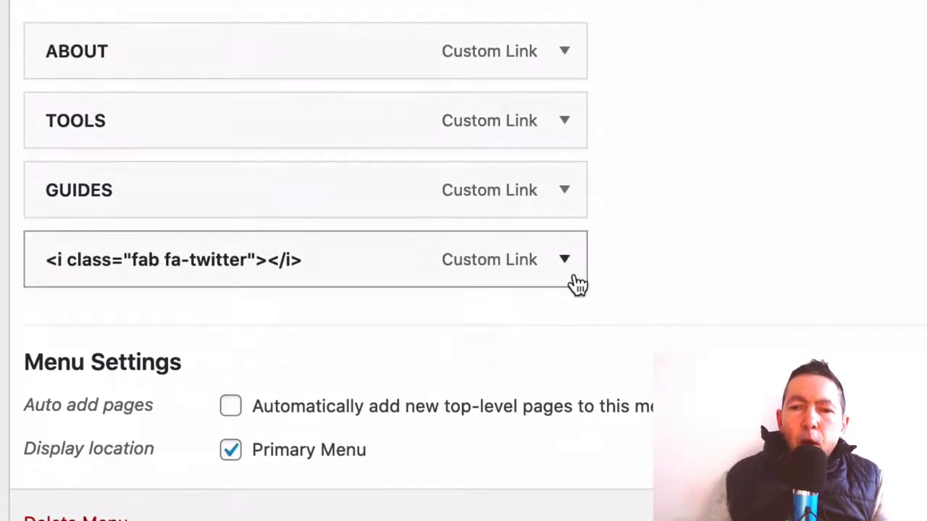
left_click(565, 260)
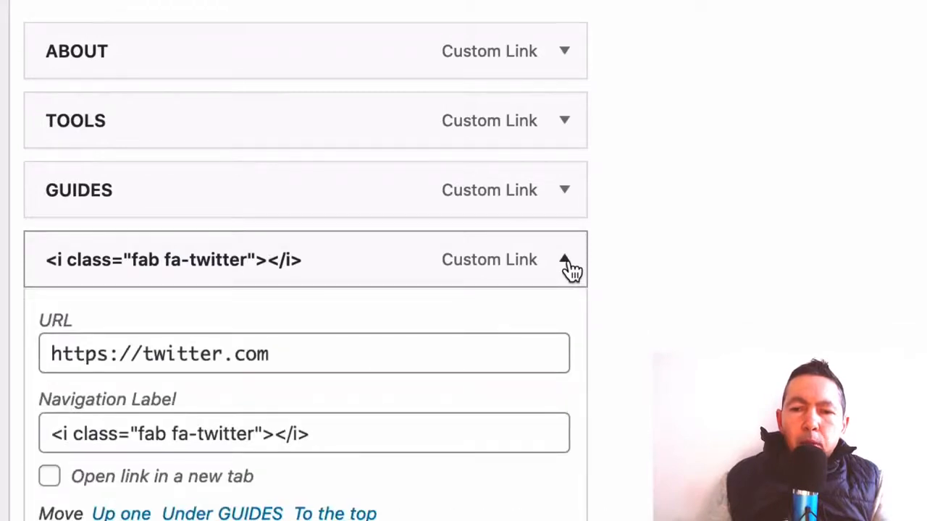
scroll("down", 3)
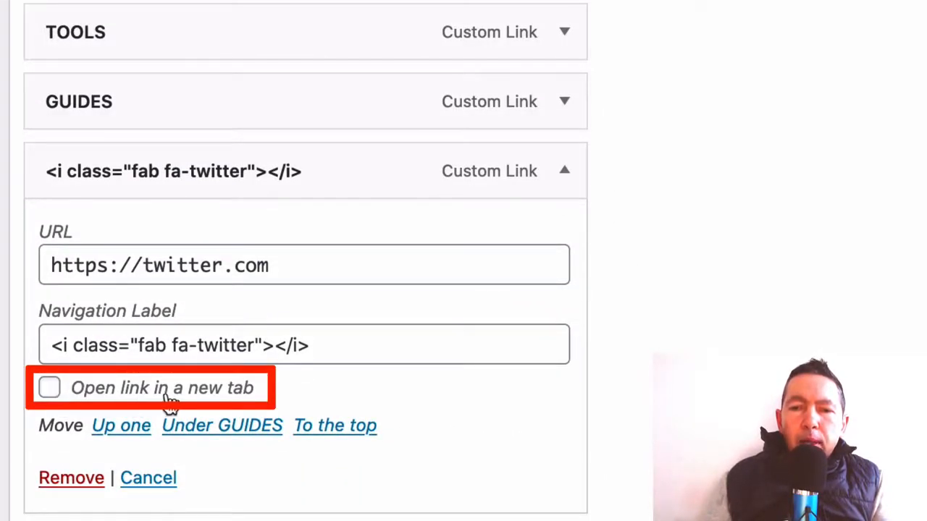
left_click(49, 388)
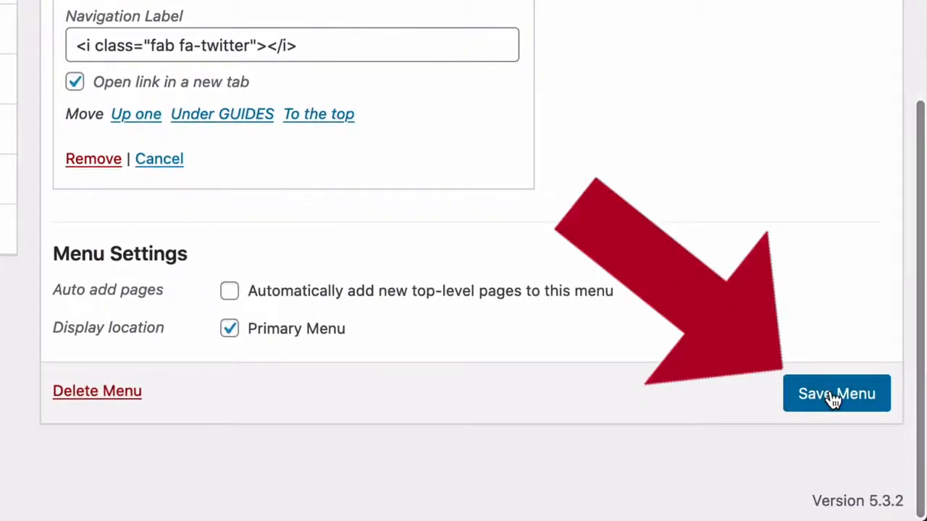
left_click(837, 393)
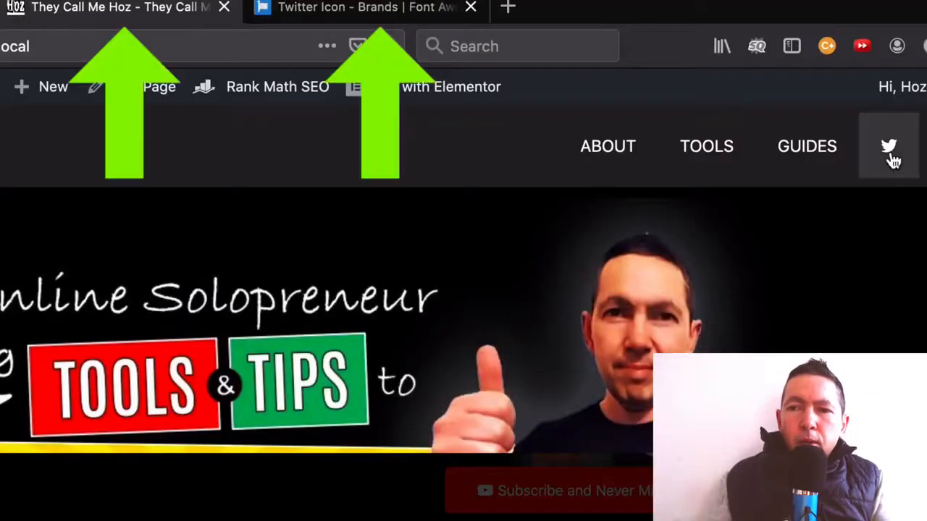
Step: Follow the header Twitter icon to confirm twitter.com opens in a new tab, then switch to Iconfinder
left_click(888, 146)
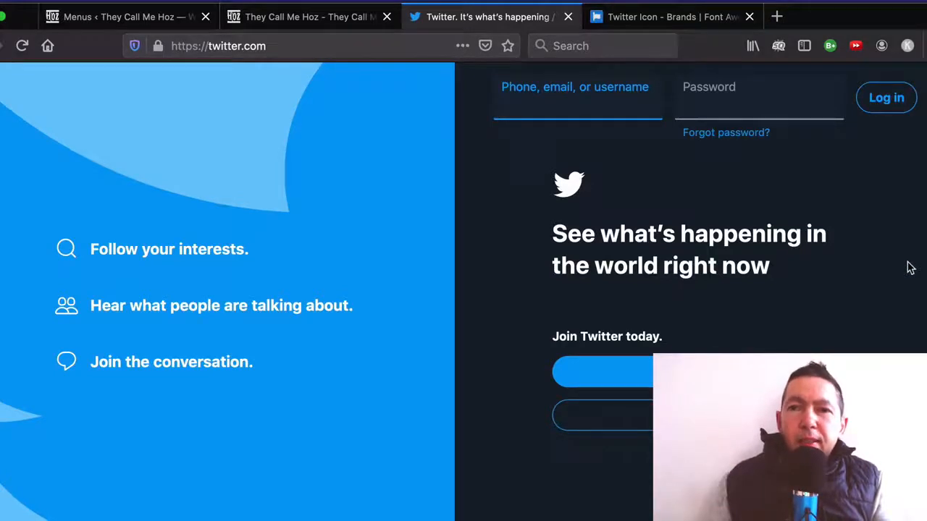
left_click(666, 17)
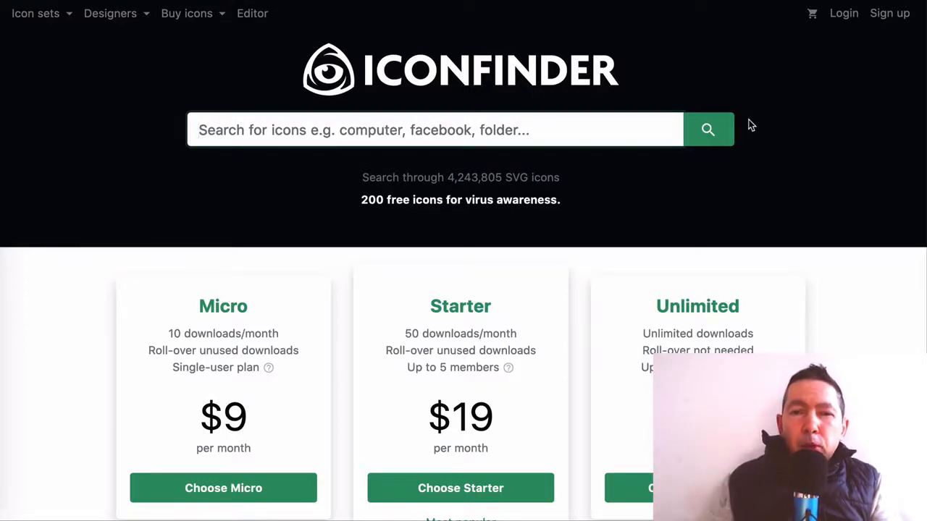
Step: Search Iconfinder for 'twitter' using the suggestion from typing 'twit', and browse the results
type("twit")
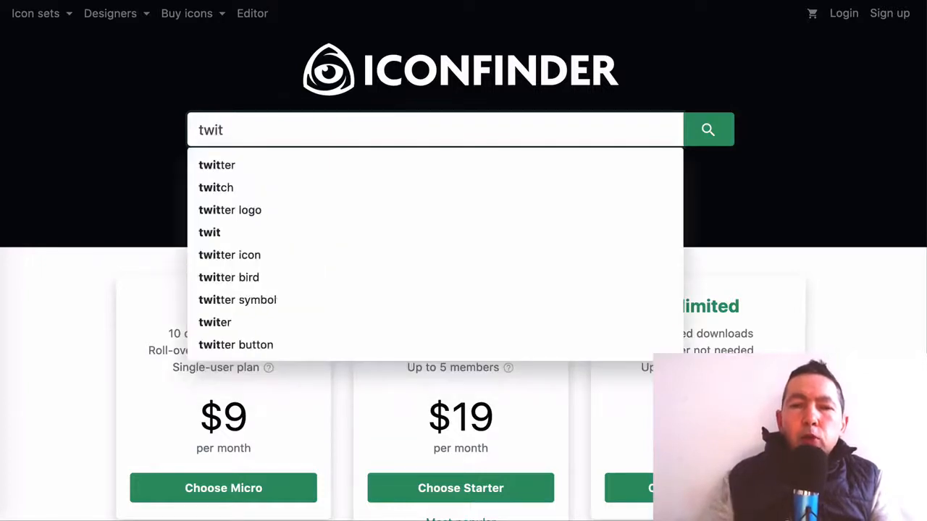
left_click(217, 165)
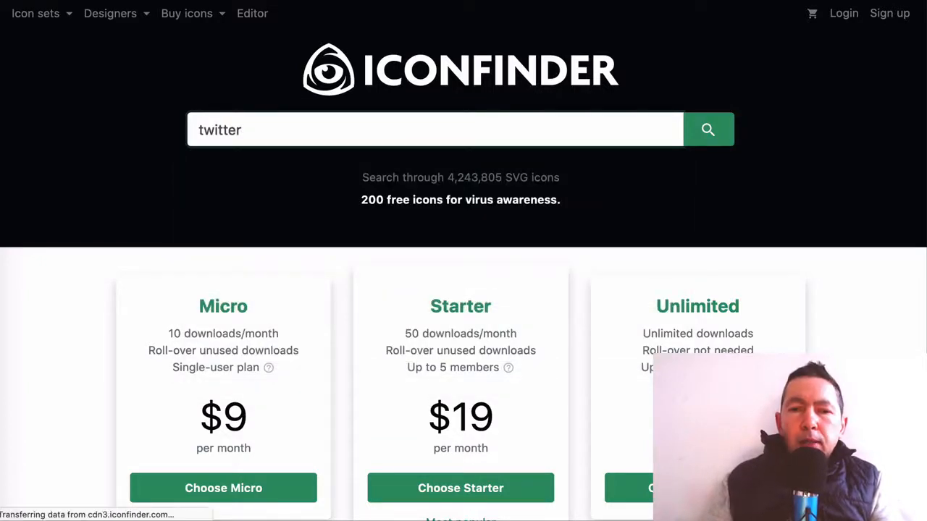
left_click(707, 129)
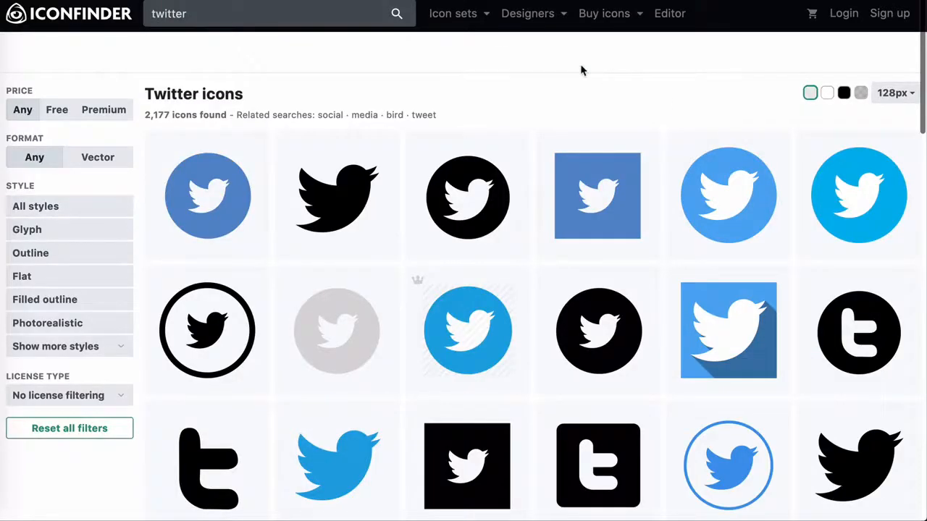
scroll("down", 3)
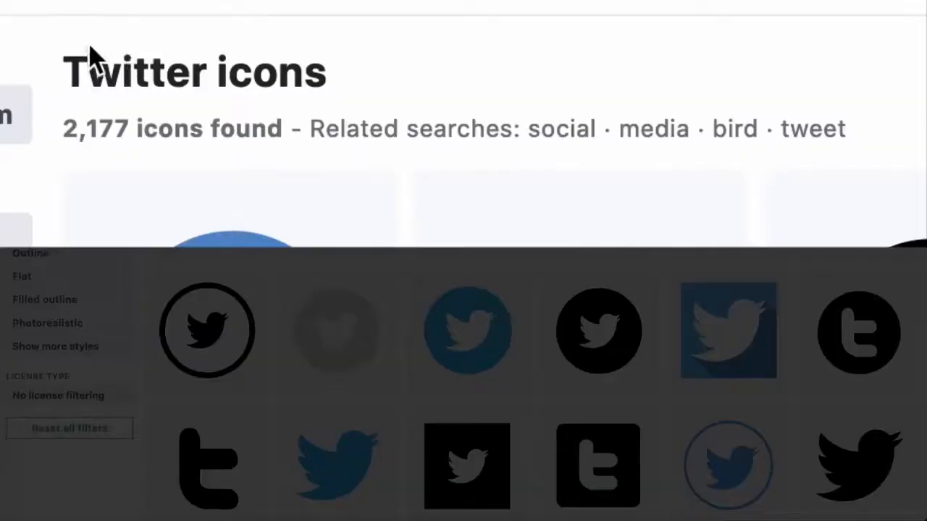
mouse_move(568, 108)
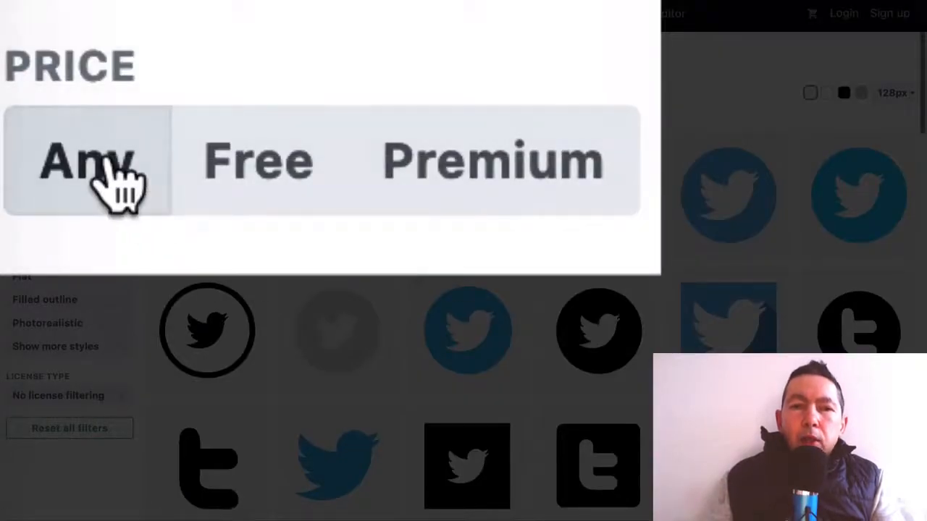
Step: Filter the twitter icon results by the Free price option, leaving 1,565 icons
left_click(259, 161)
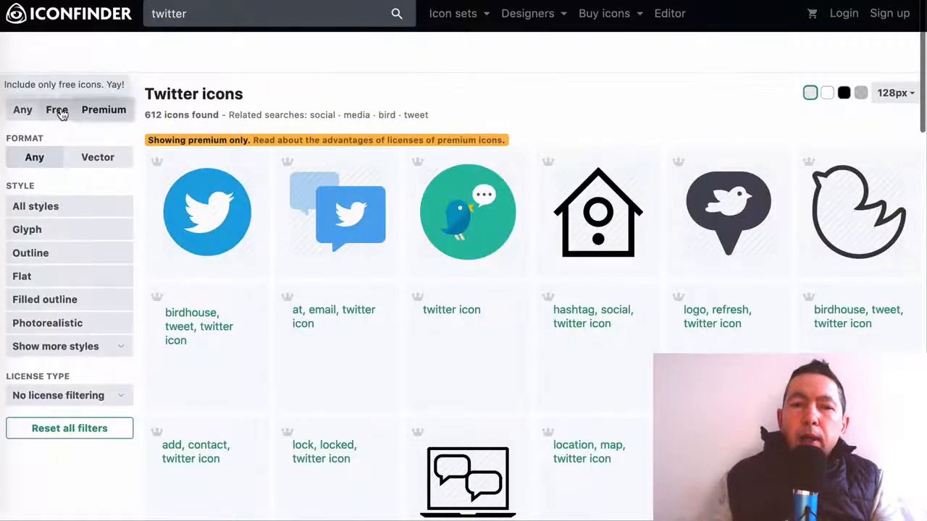
left_click(56, 109)
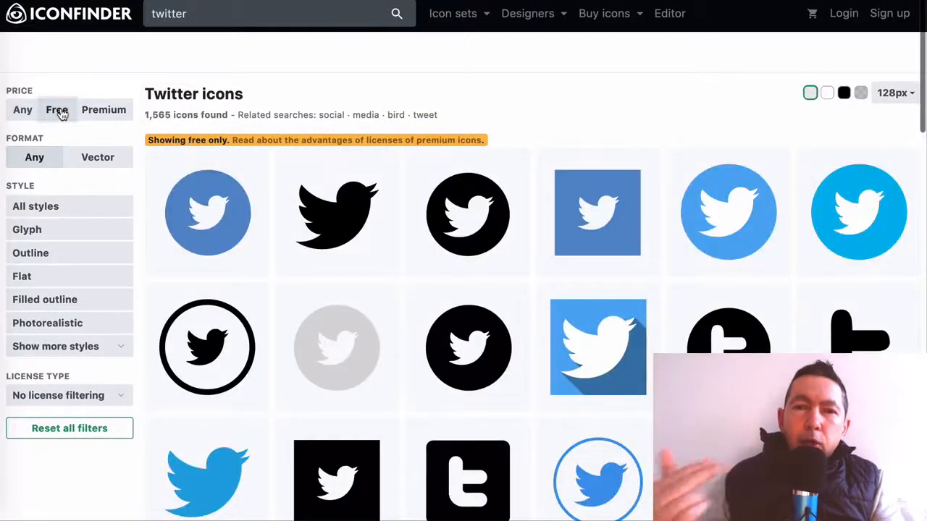